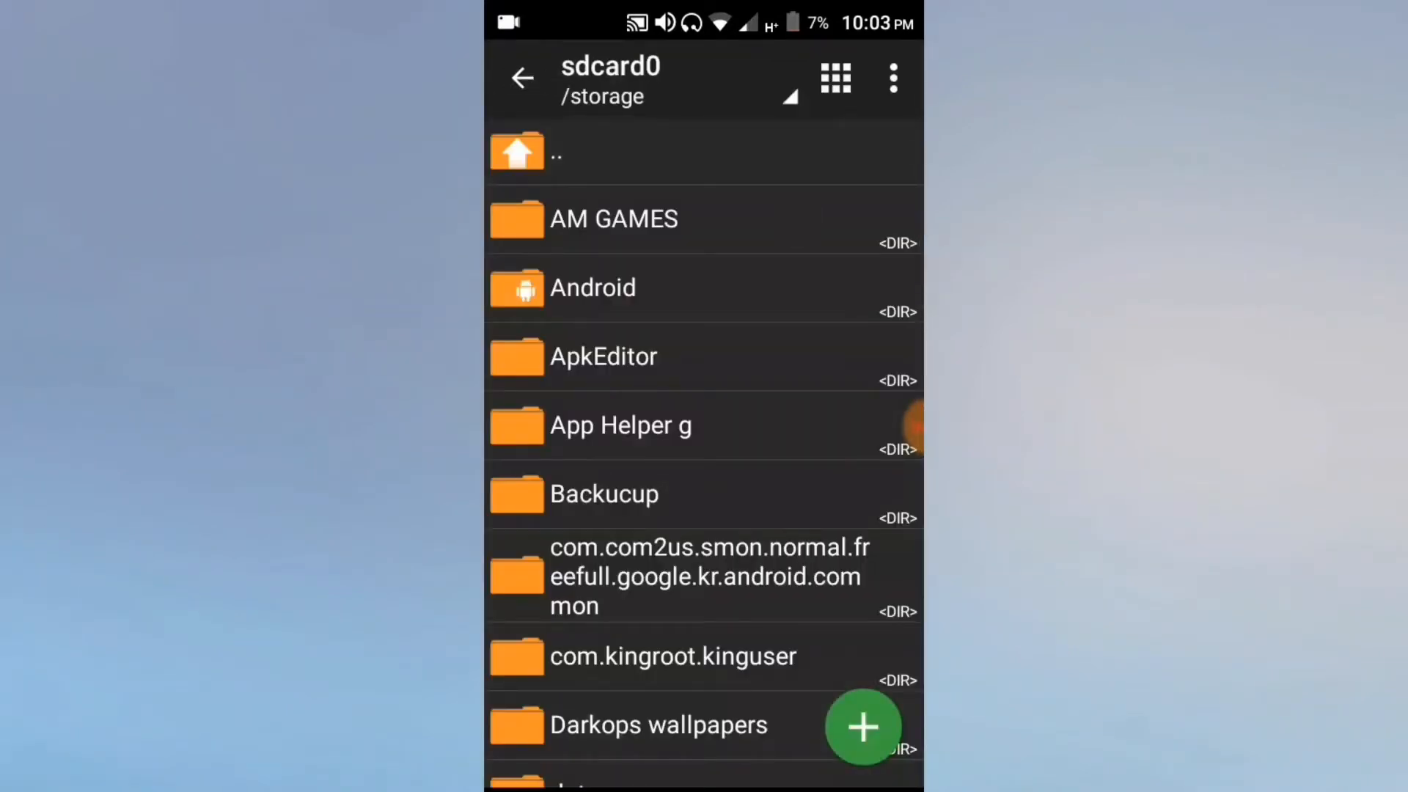
Rename the game folder inside AM GAMES to com.rockstargames.gtasa.
click(613, 218)
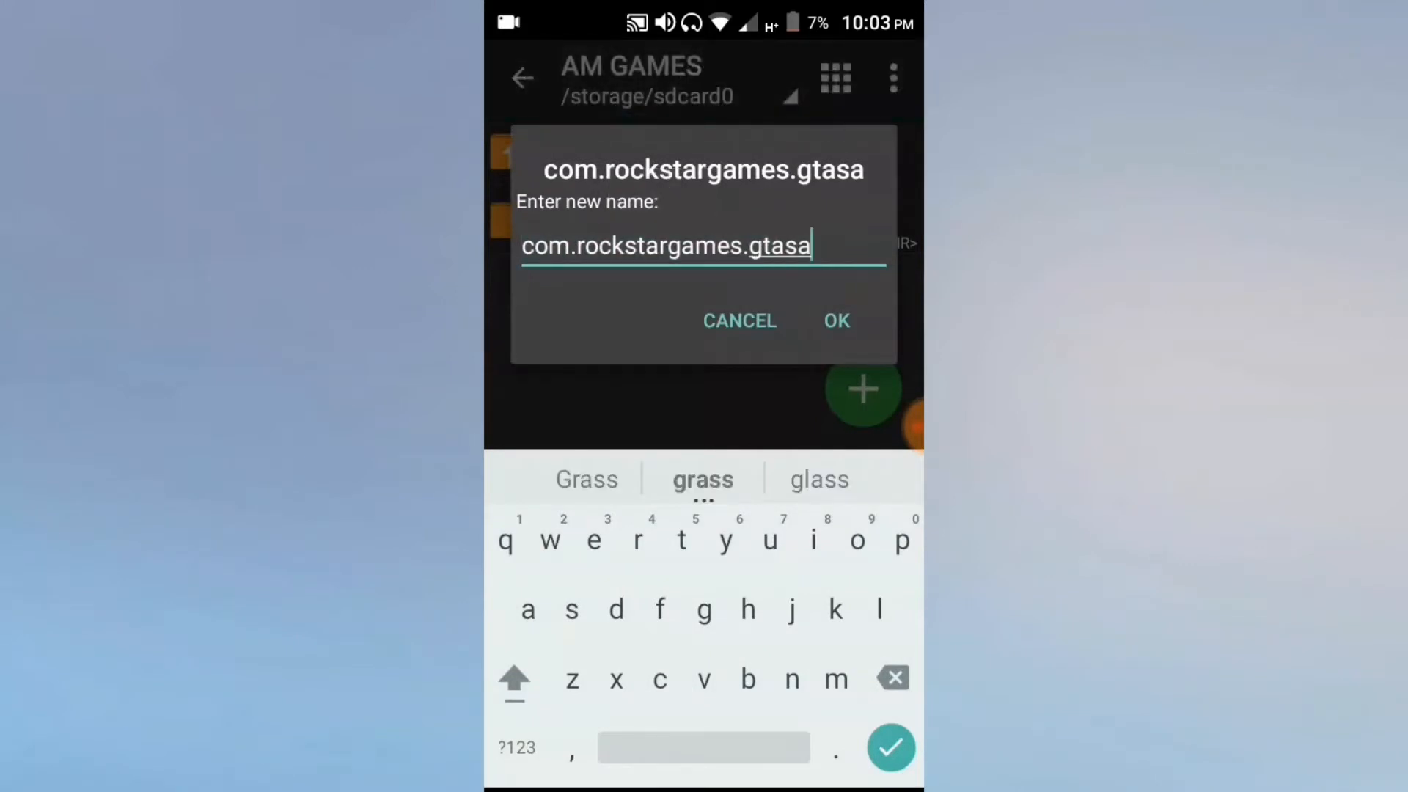
click(834, 321)
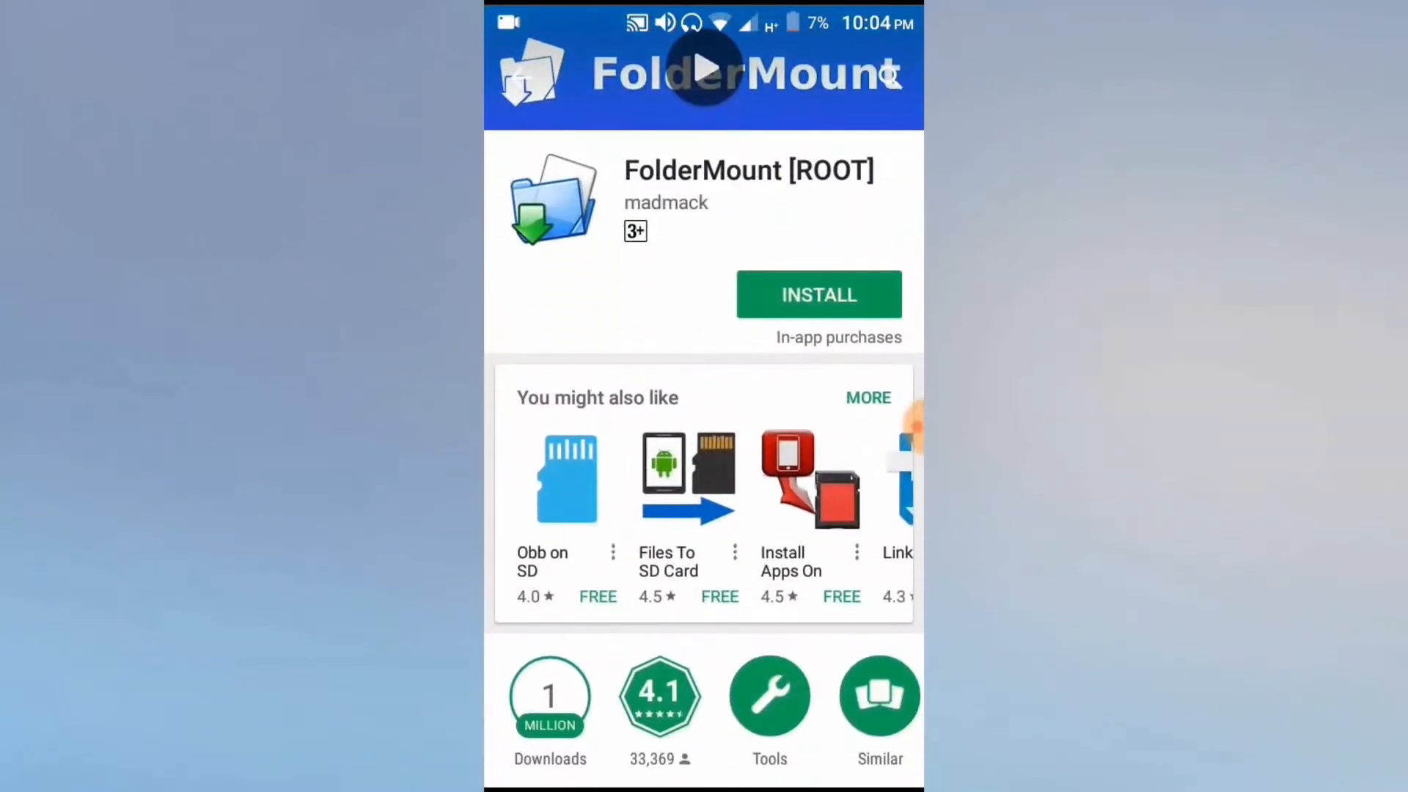
Install FolderMount [ROOT] from the Play Store, accepting permissions, and launch it.
click(817, 295)
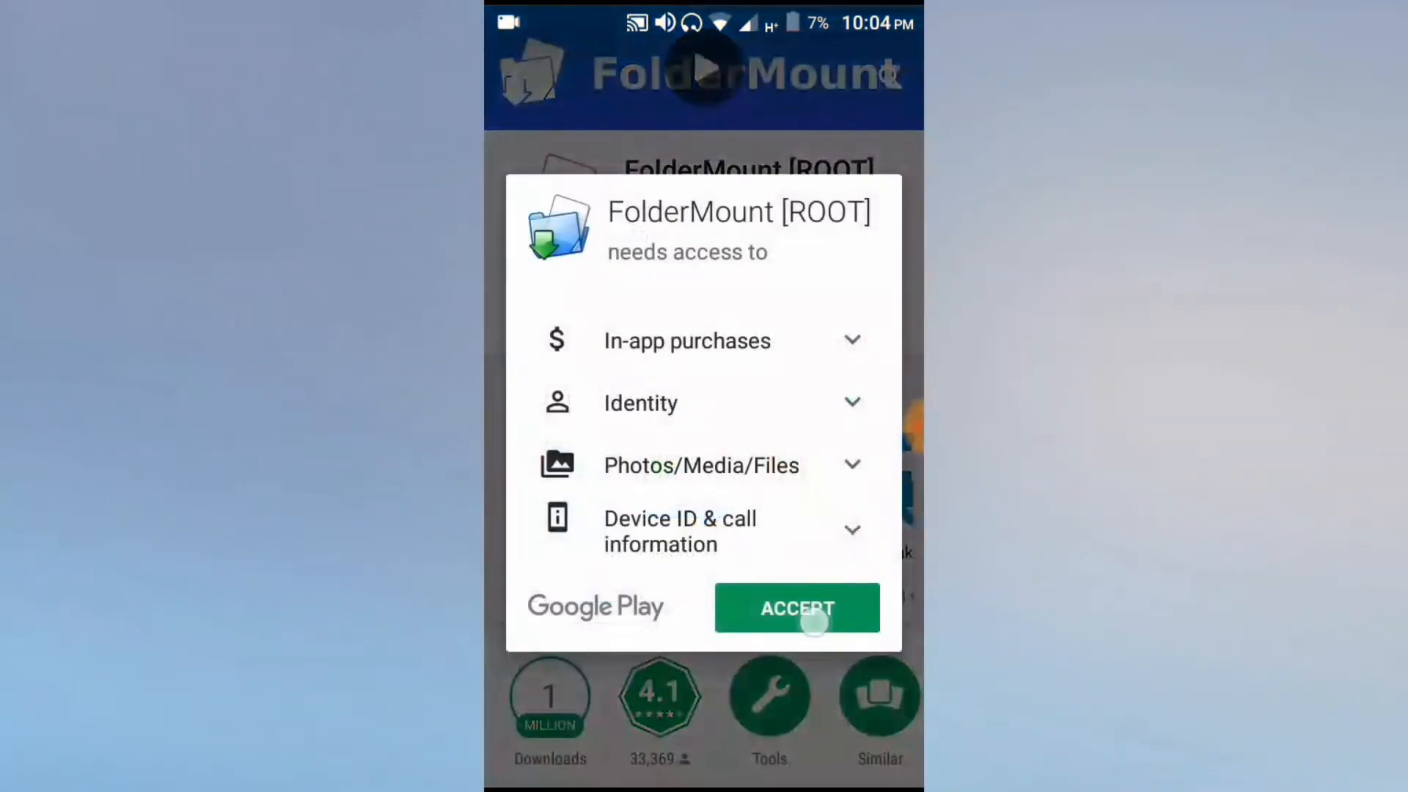
click(797, 607)
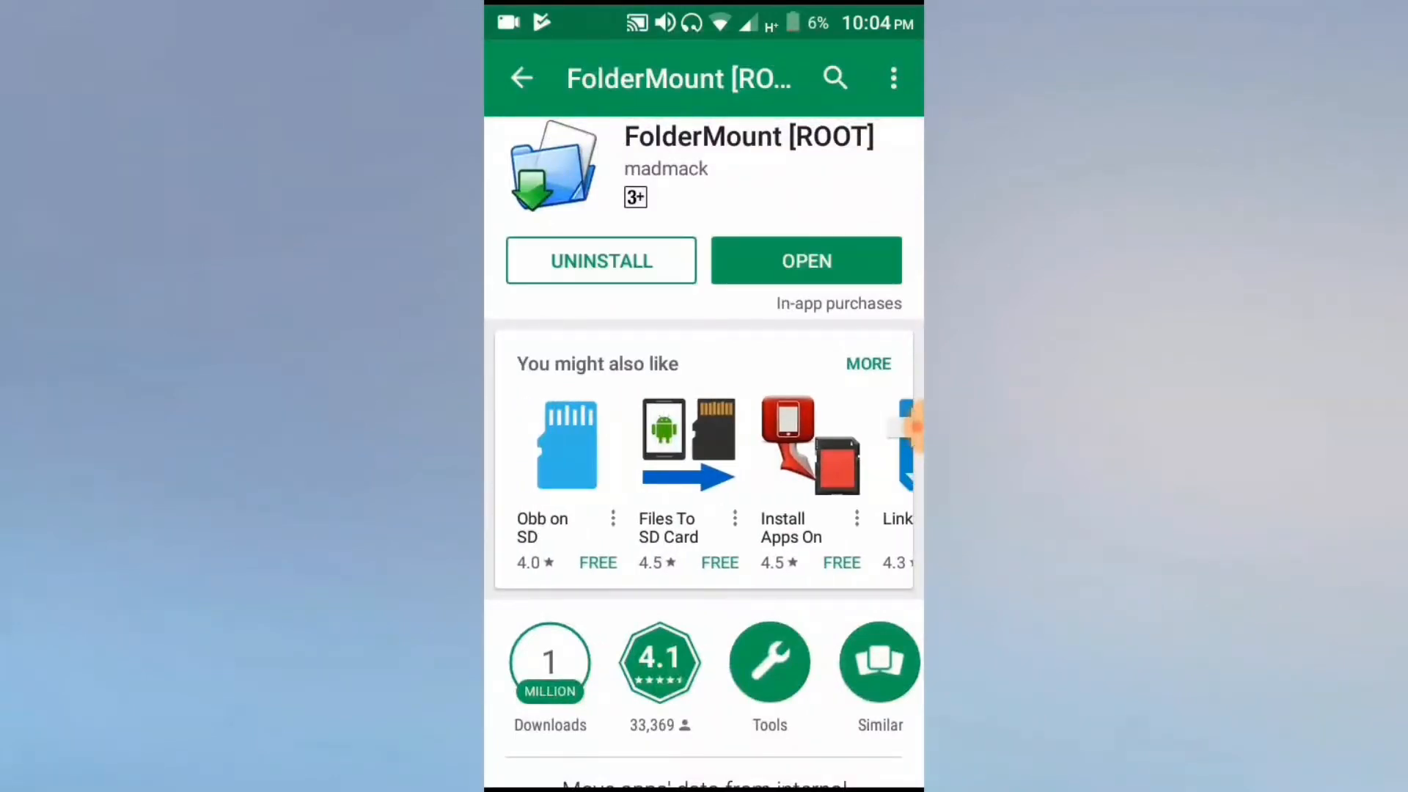
click(805, 261)
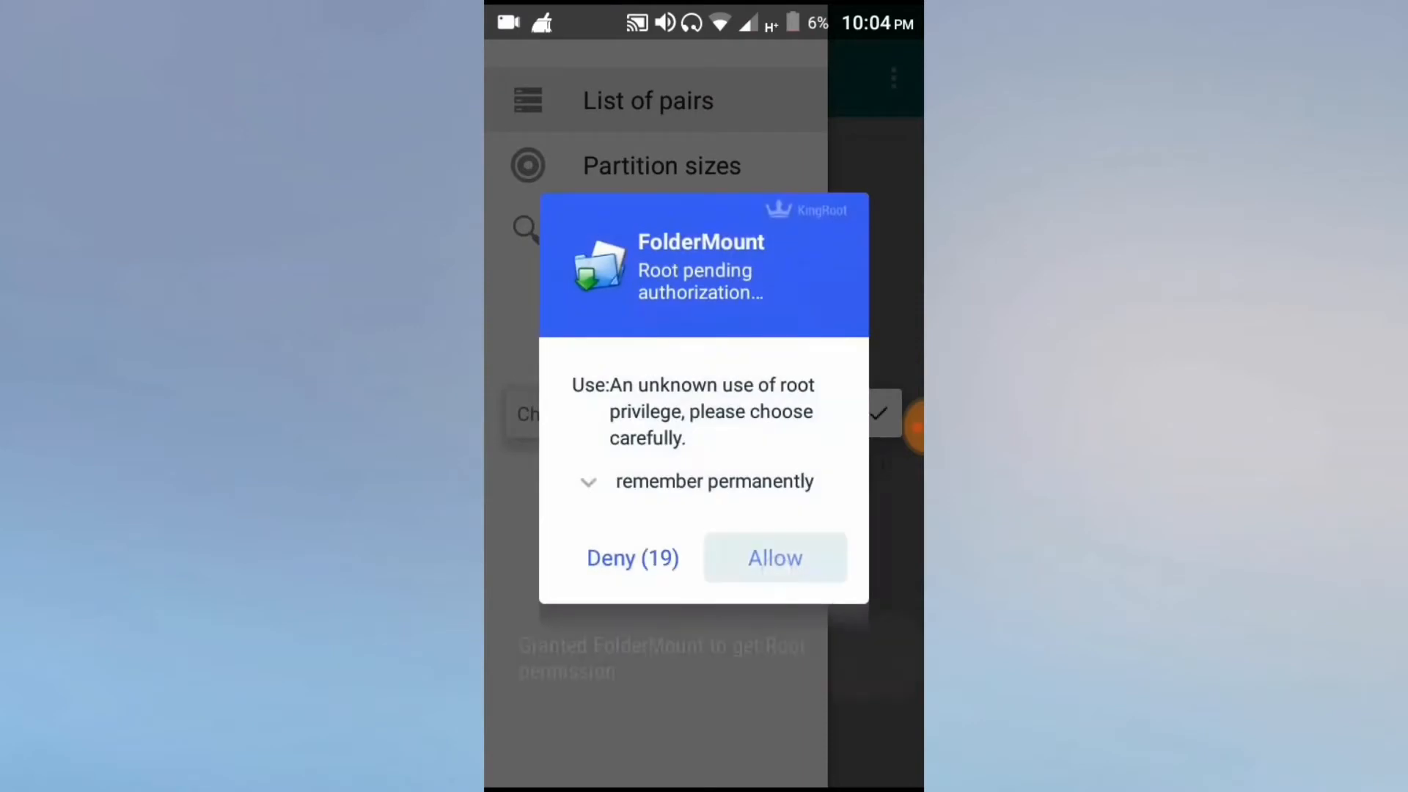
Grant root access, skip the SuperSU note, and start a new pair named GTA SA.
click(773, 557)
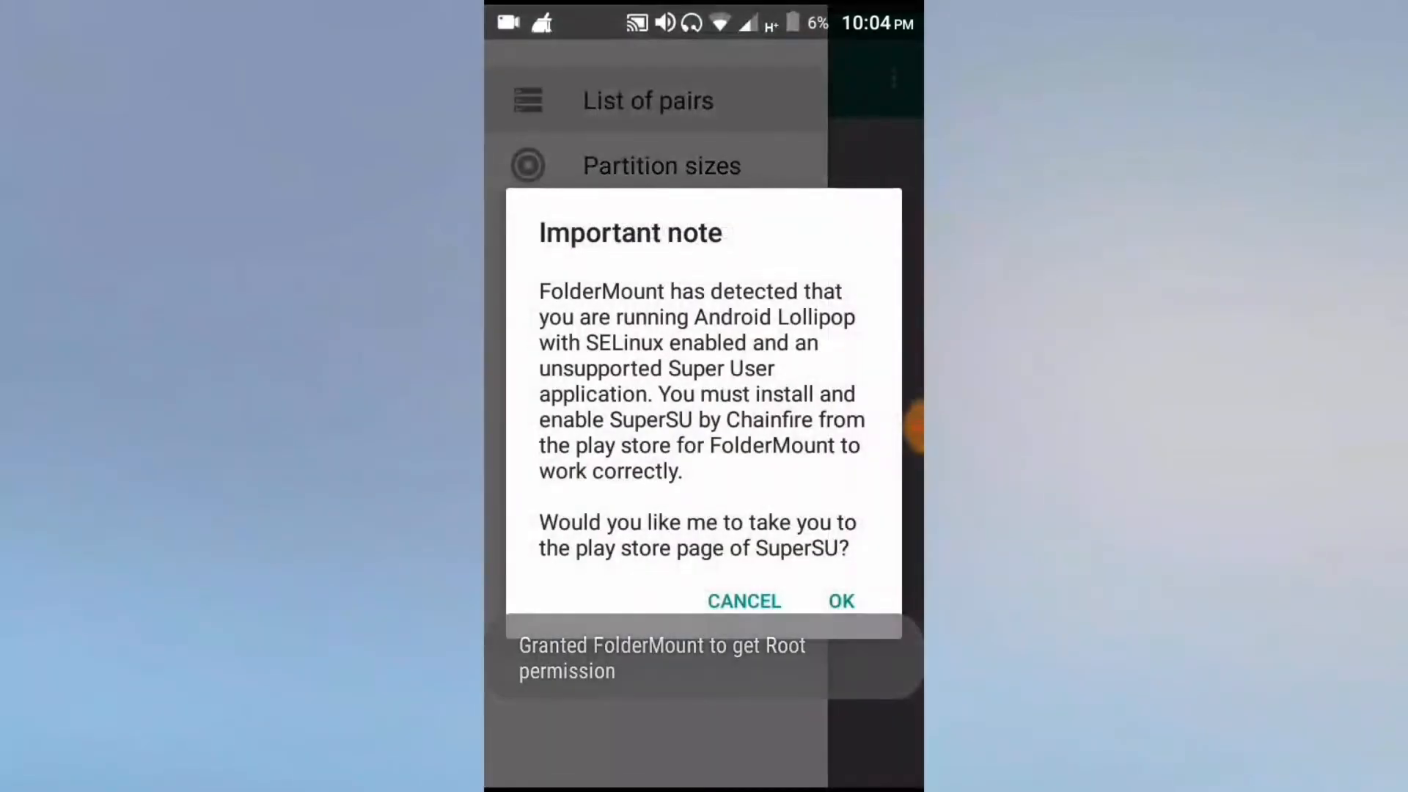
click(744, 601)
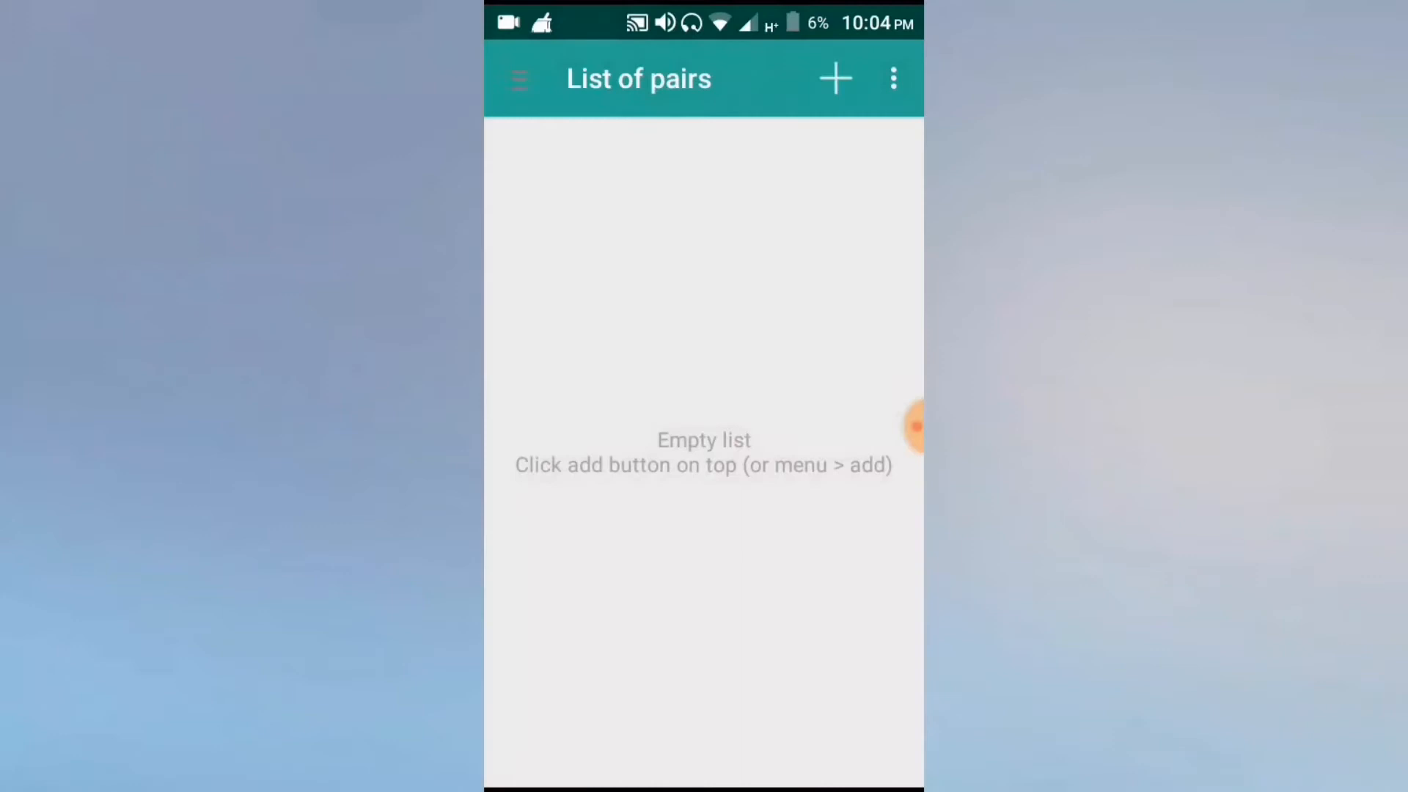
click(835, 77)
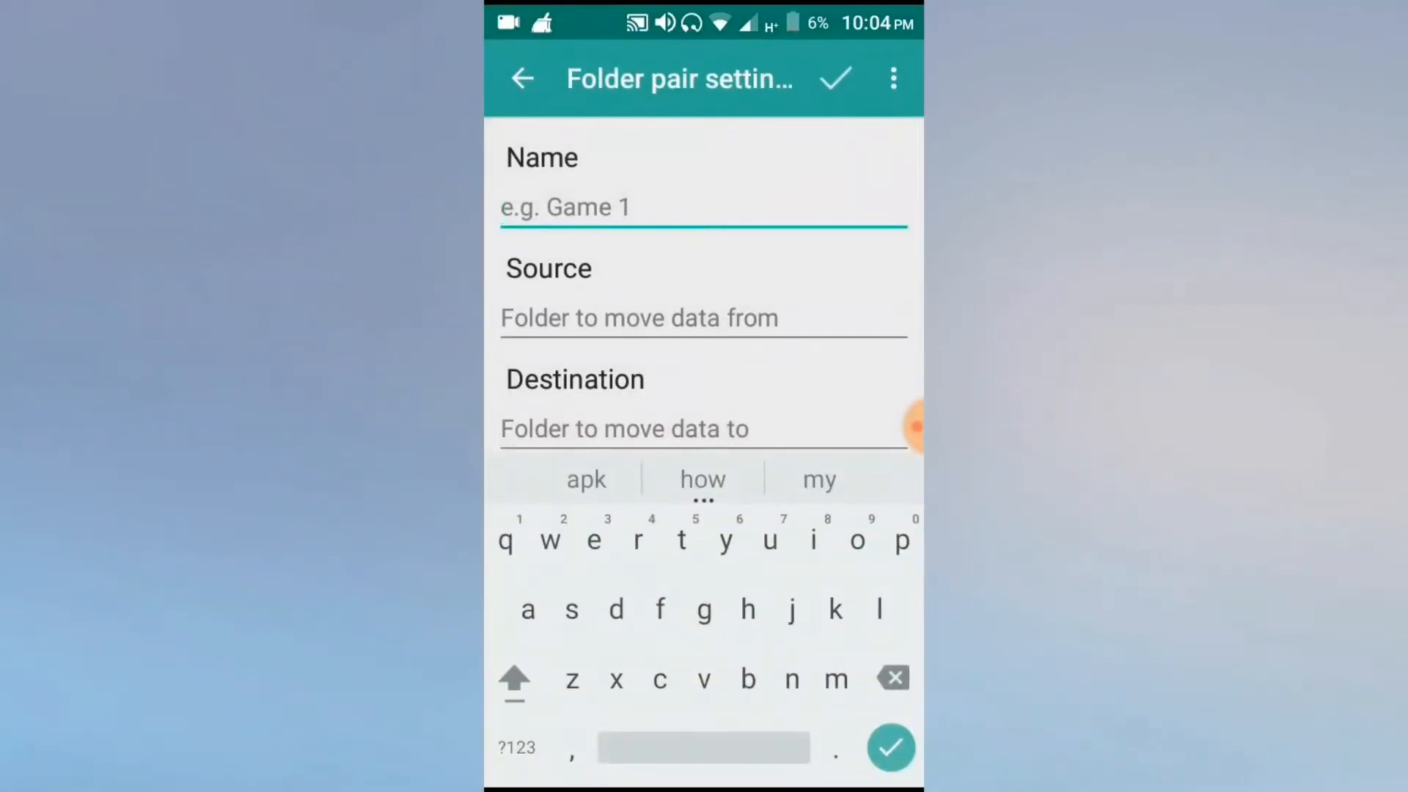
text(T)
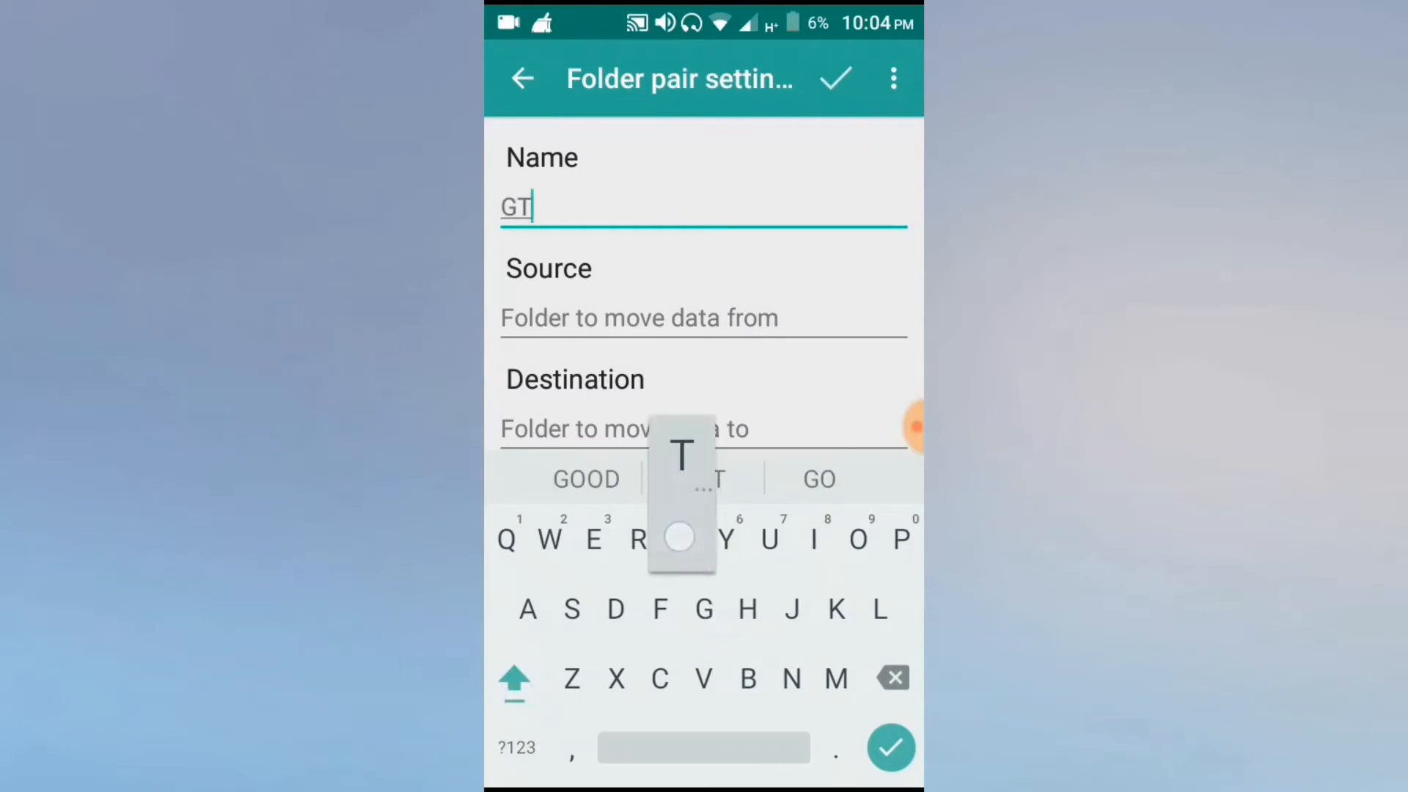
text(A SA)
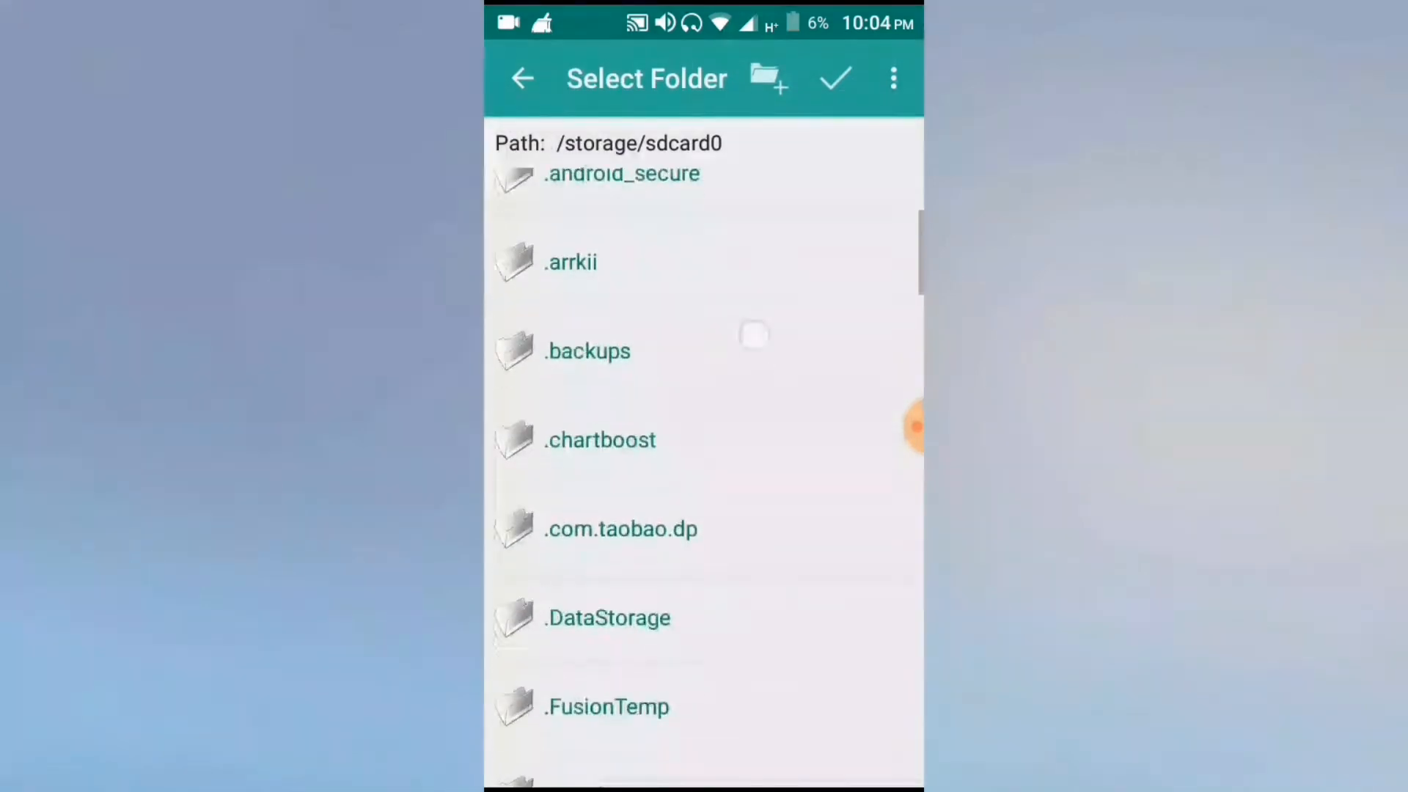
Create a com.rockstargames.gtasa folder inside Android/obb for the pair's path.
scroll(down, 3)
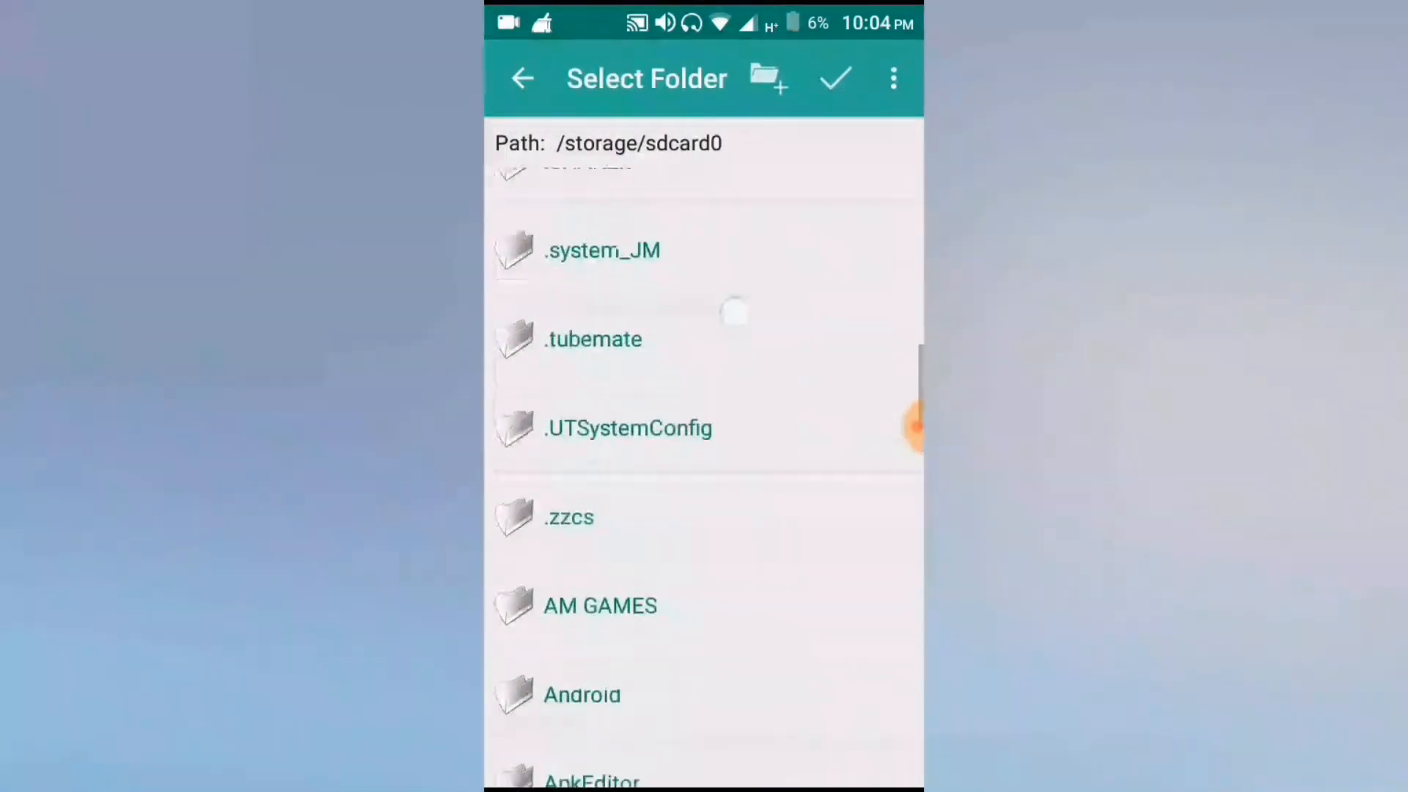
click(582, 694)
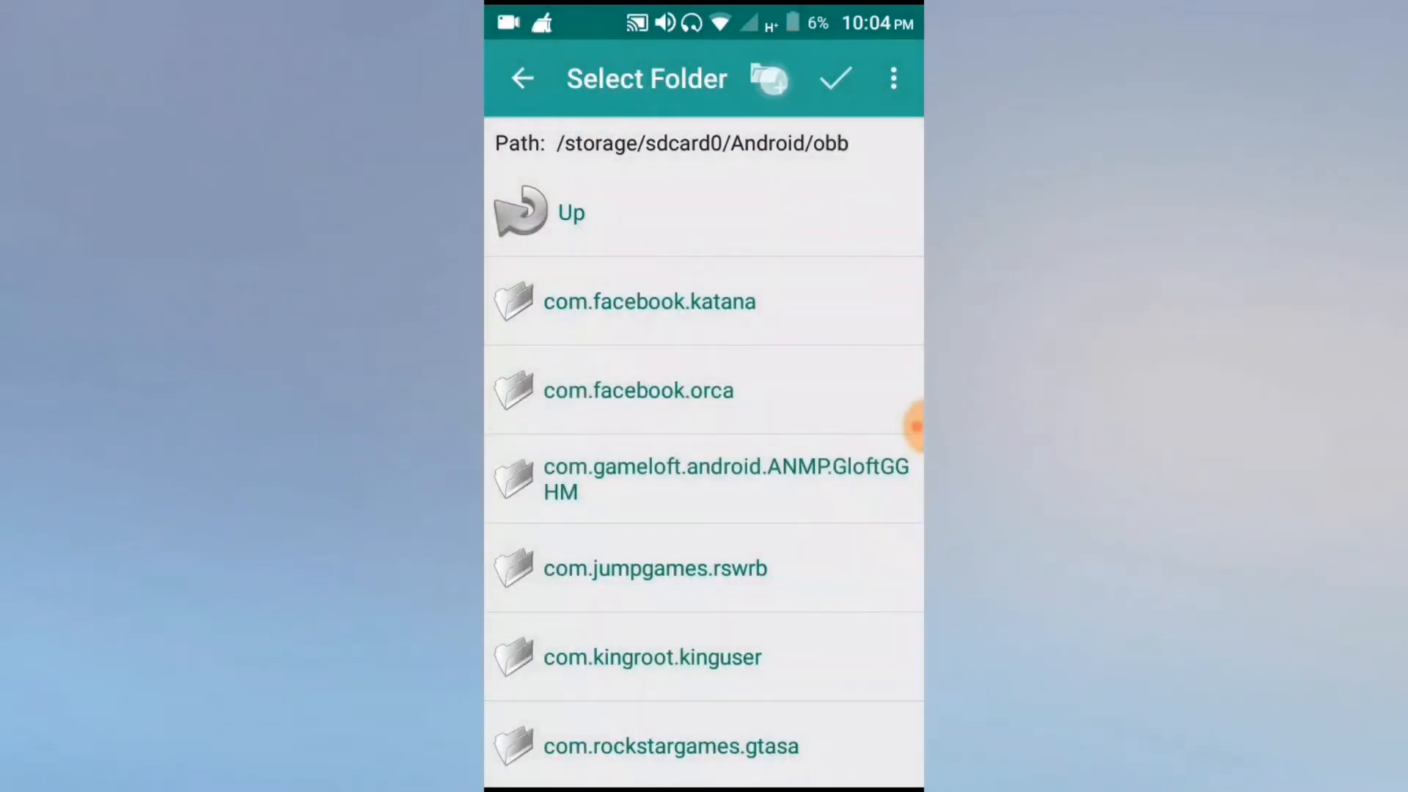
click(767, 77)
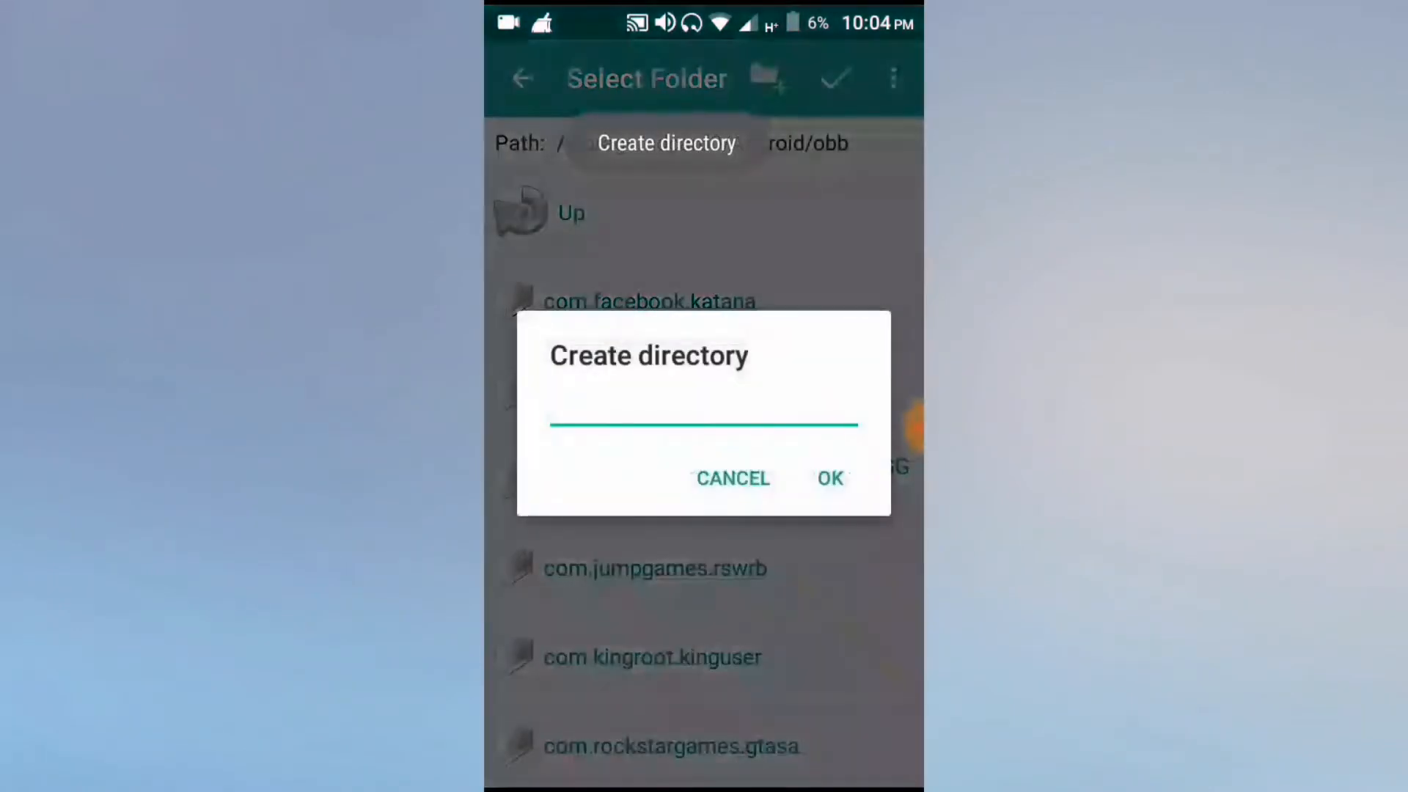
text(com.rockstargames.gtasa)
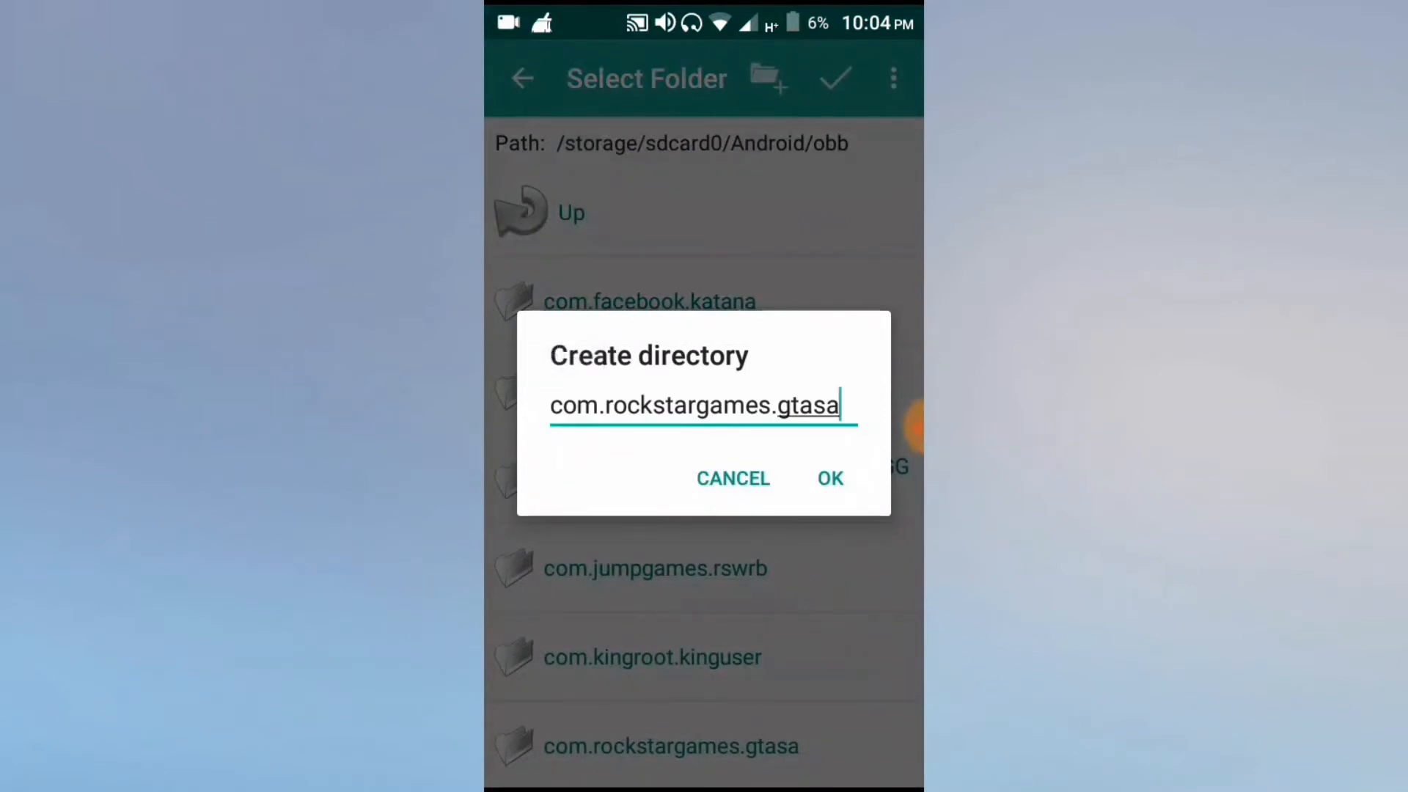
click(829, 479)
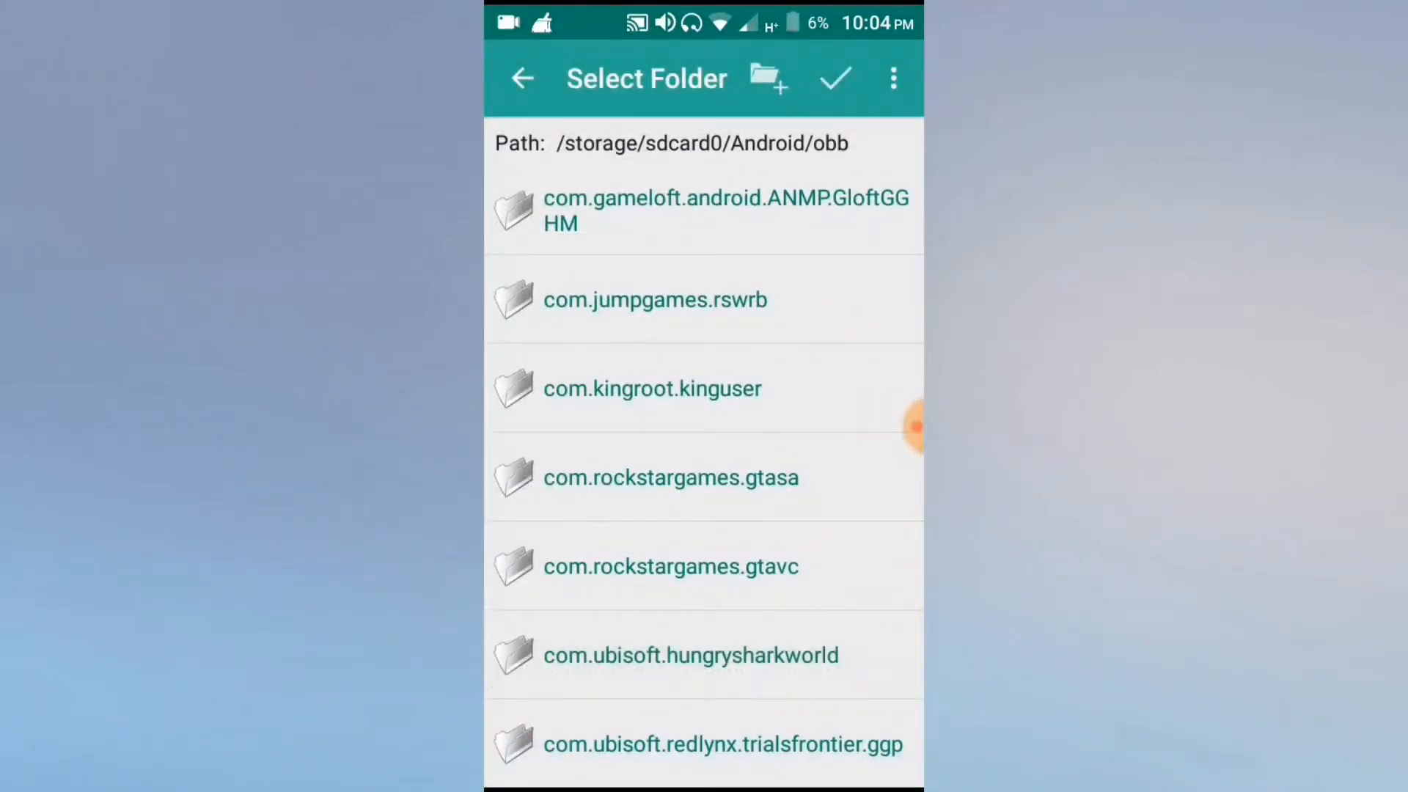
Accept Android/obb/com.rockstargames.gtasa as the pair's path and begin reselecting the source.
click(670, 477)
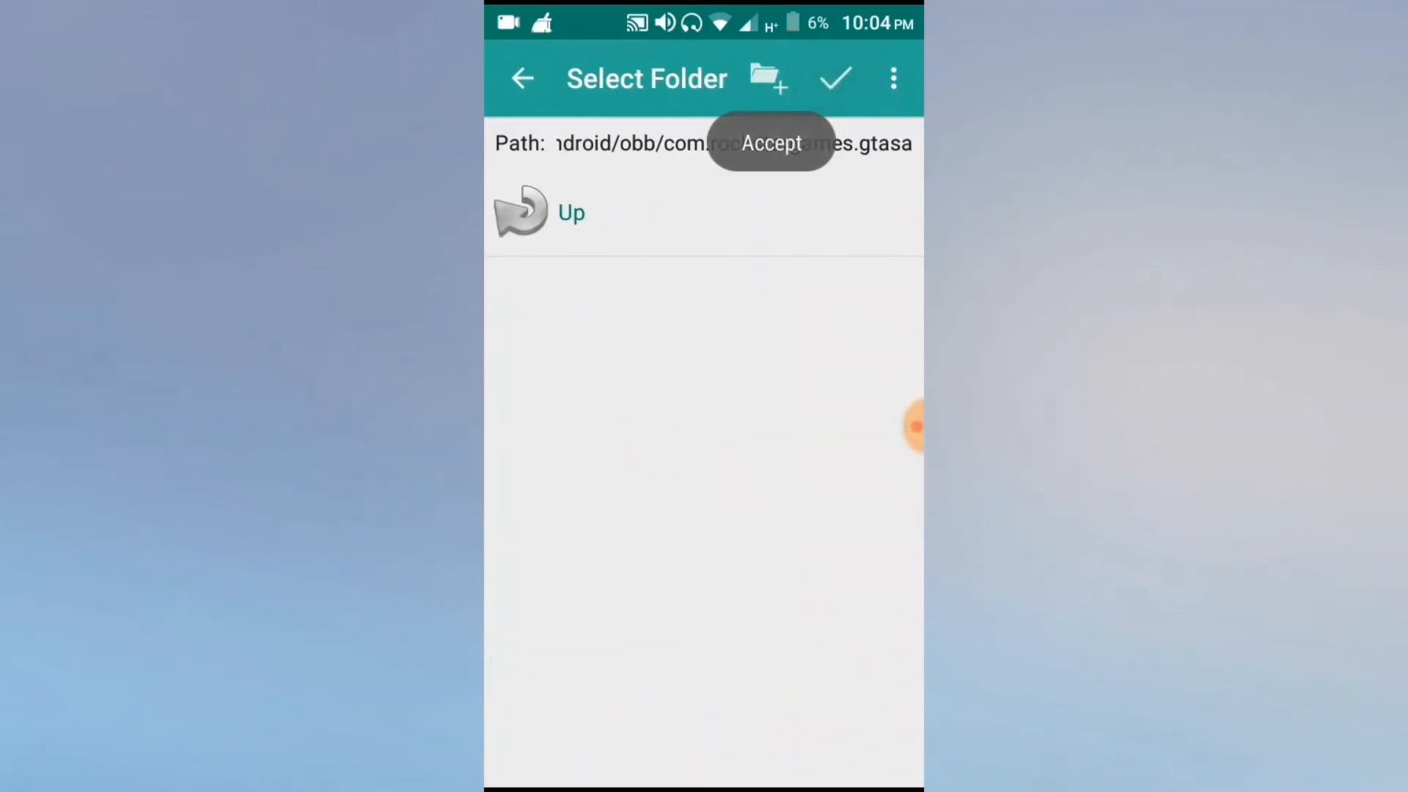
click(770, 143)
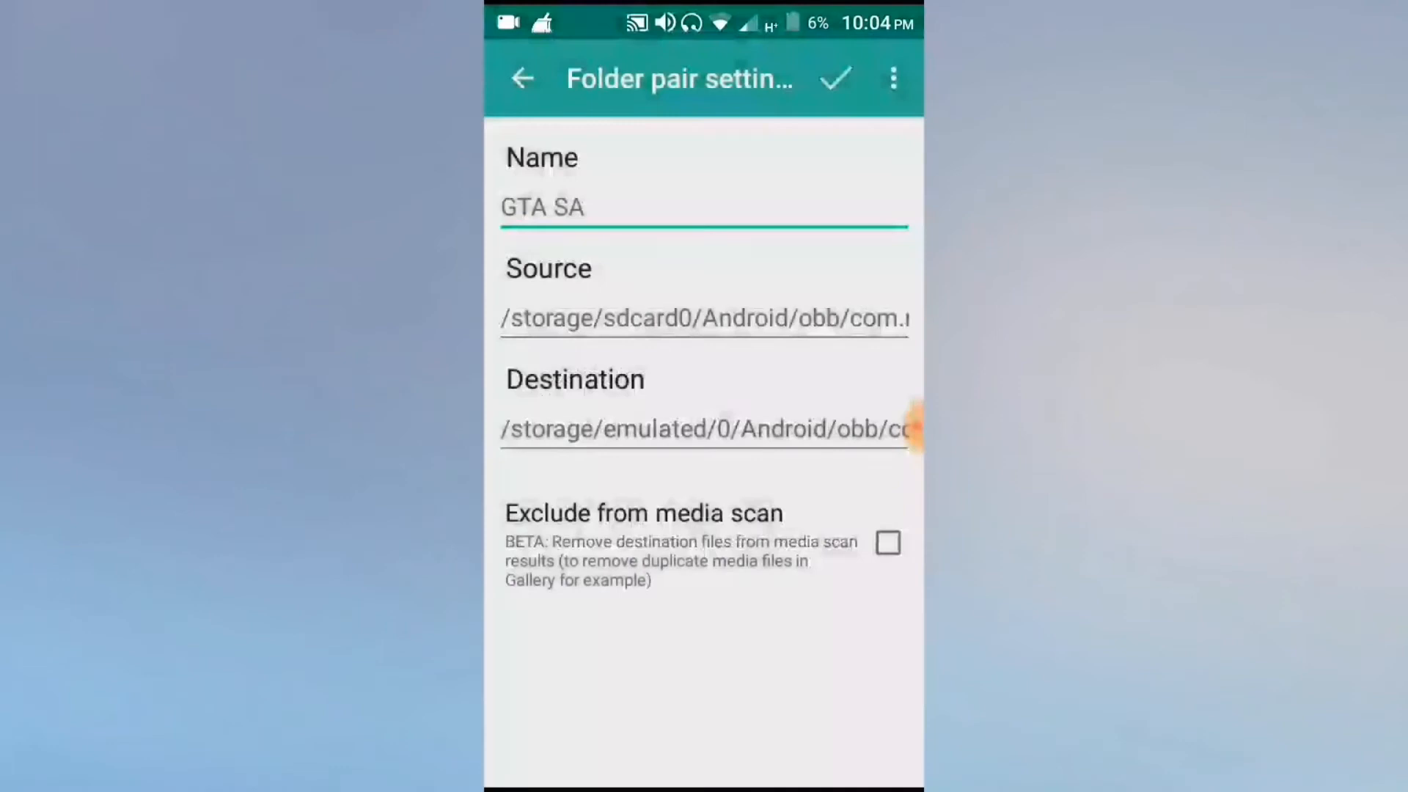
click(629, 207)
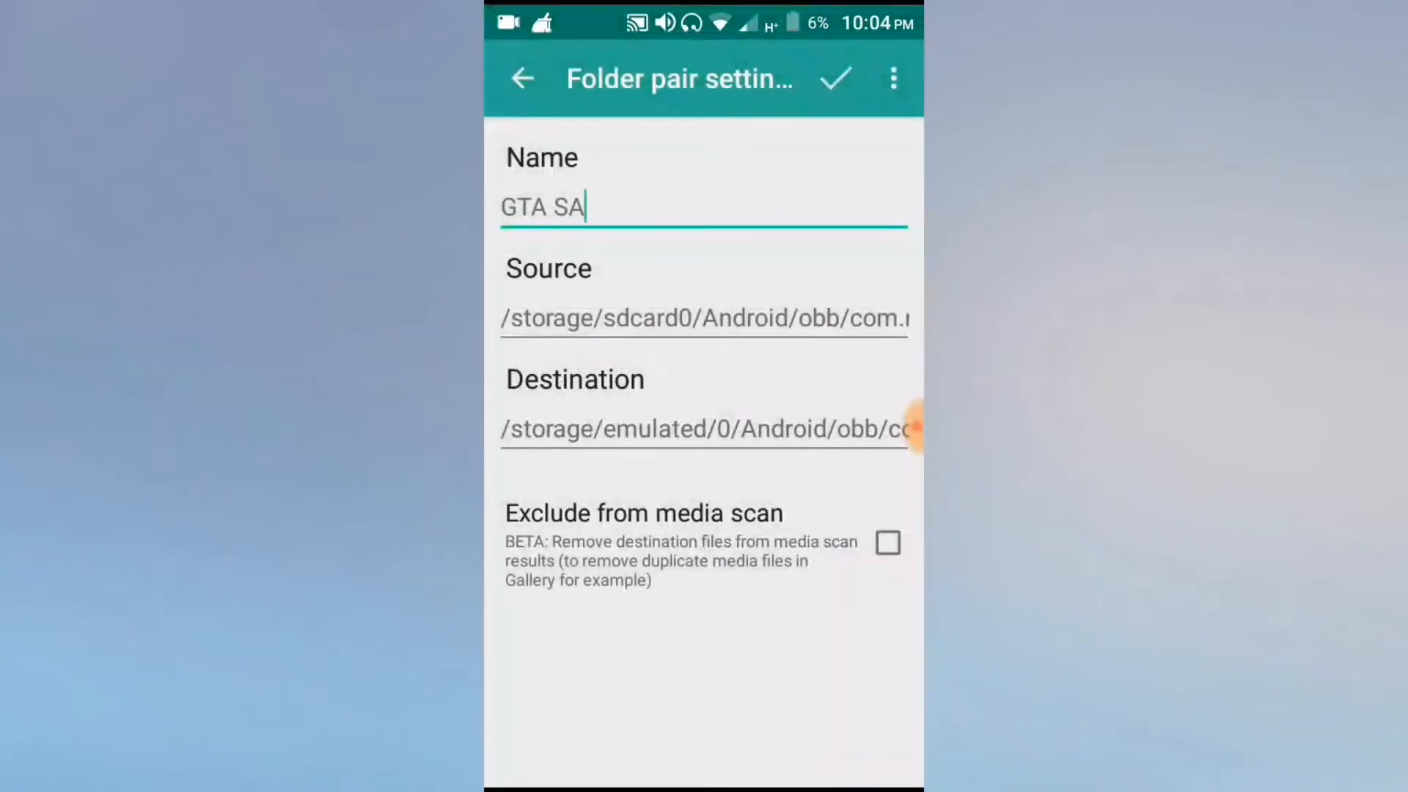
click(833, 78)
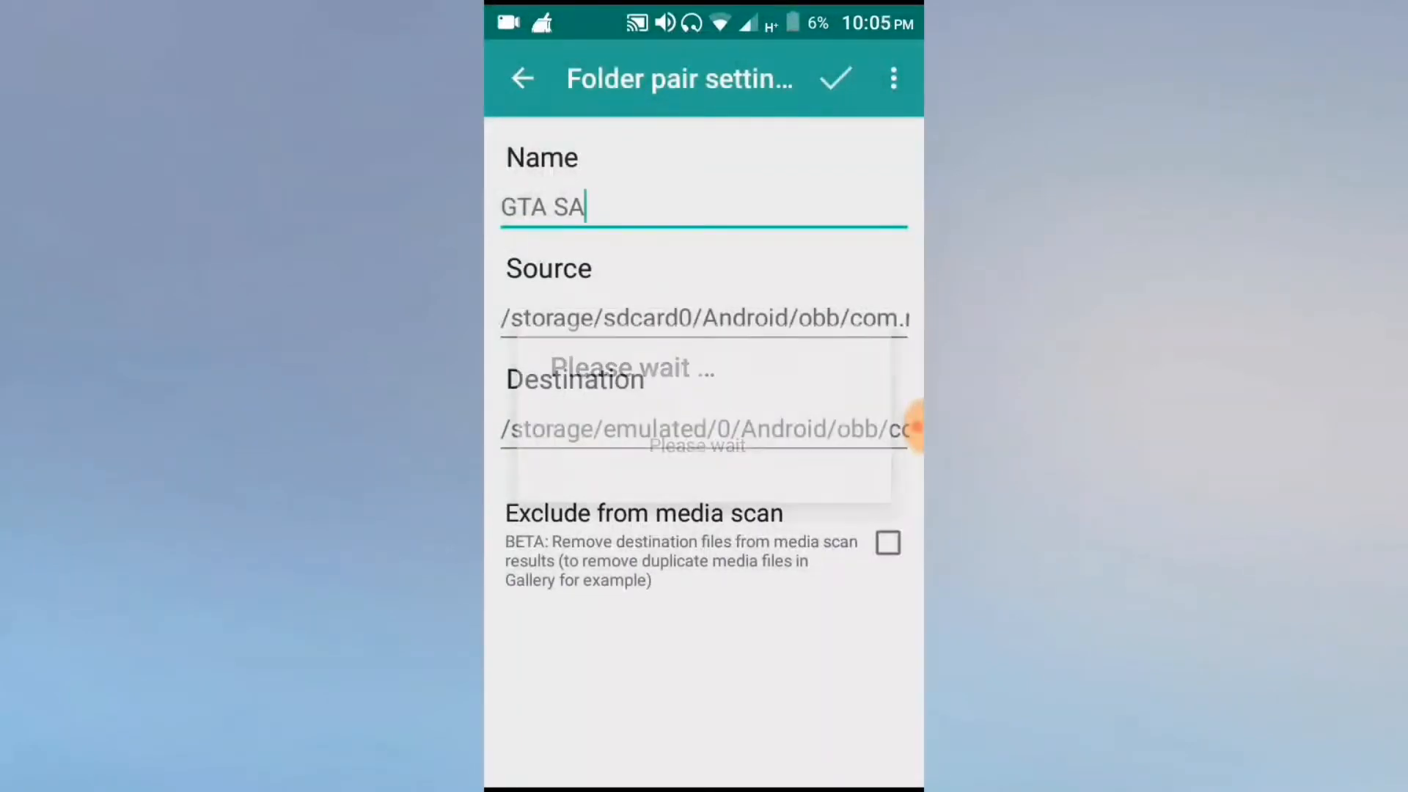
Jump to the file-system root and browse into storage/sdcard0.
click(703, 318)
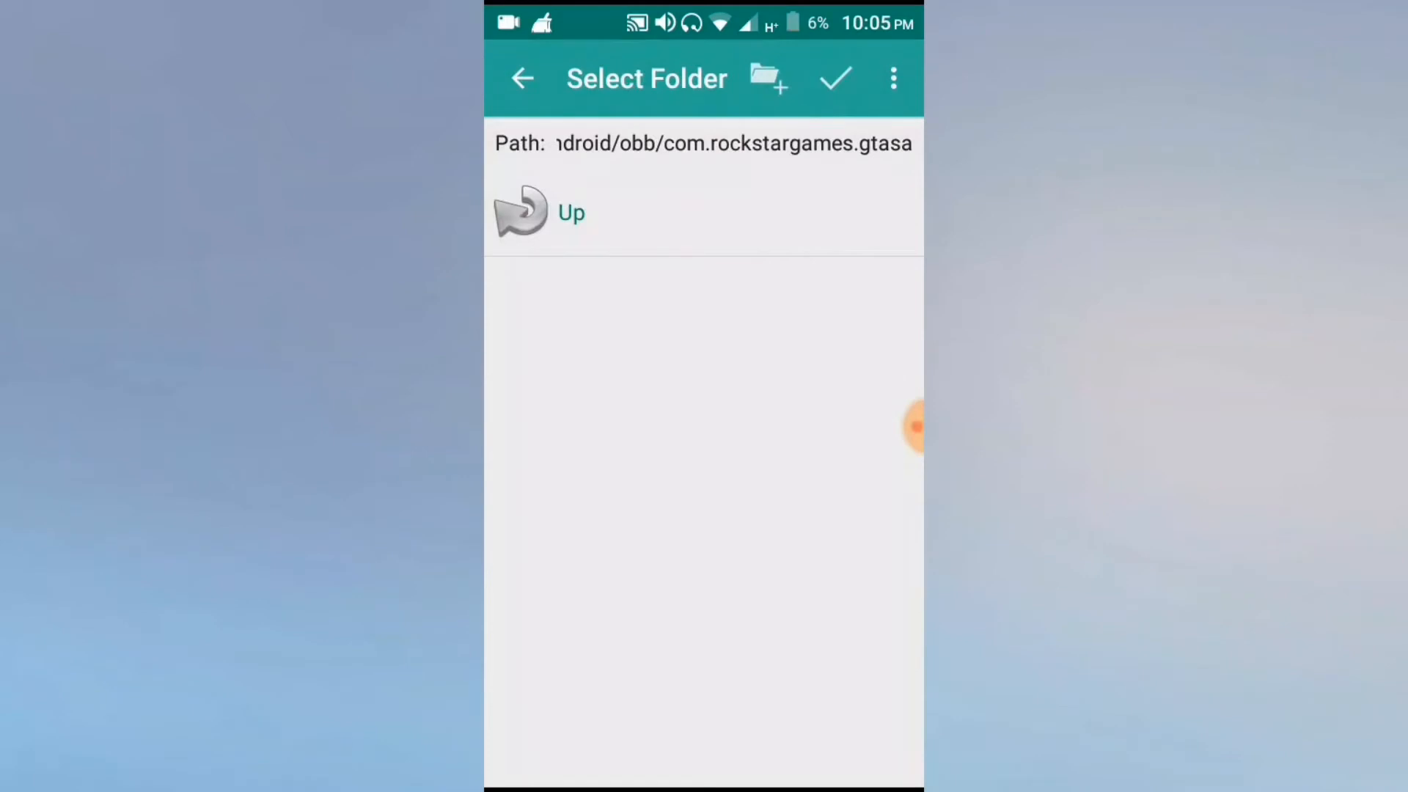
click(894, 78)
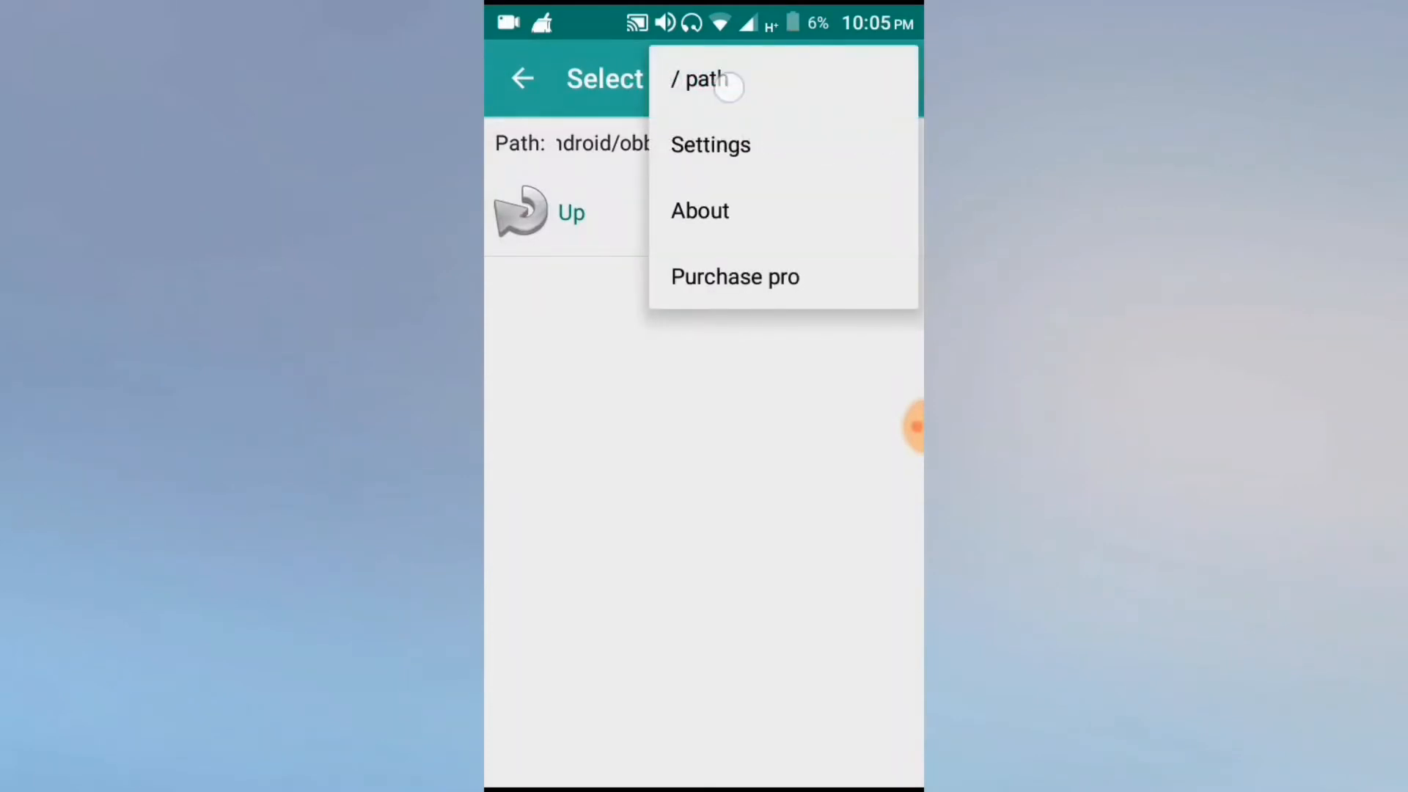
click(705, 79)
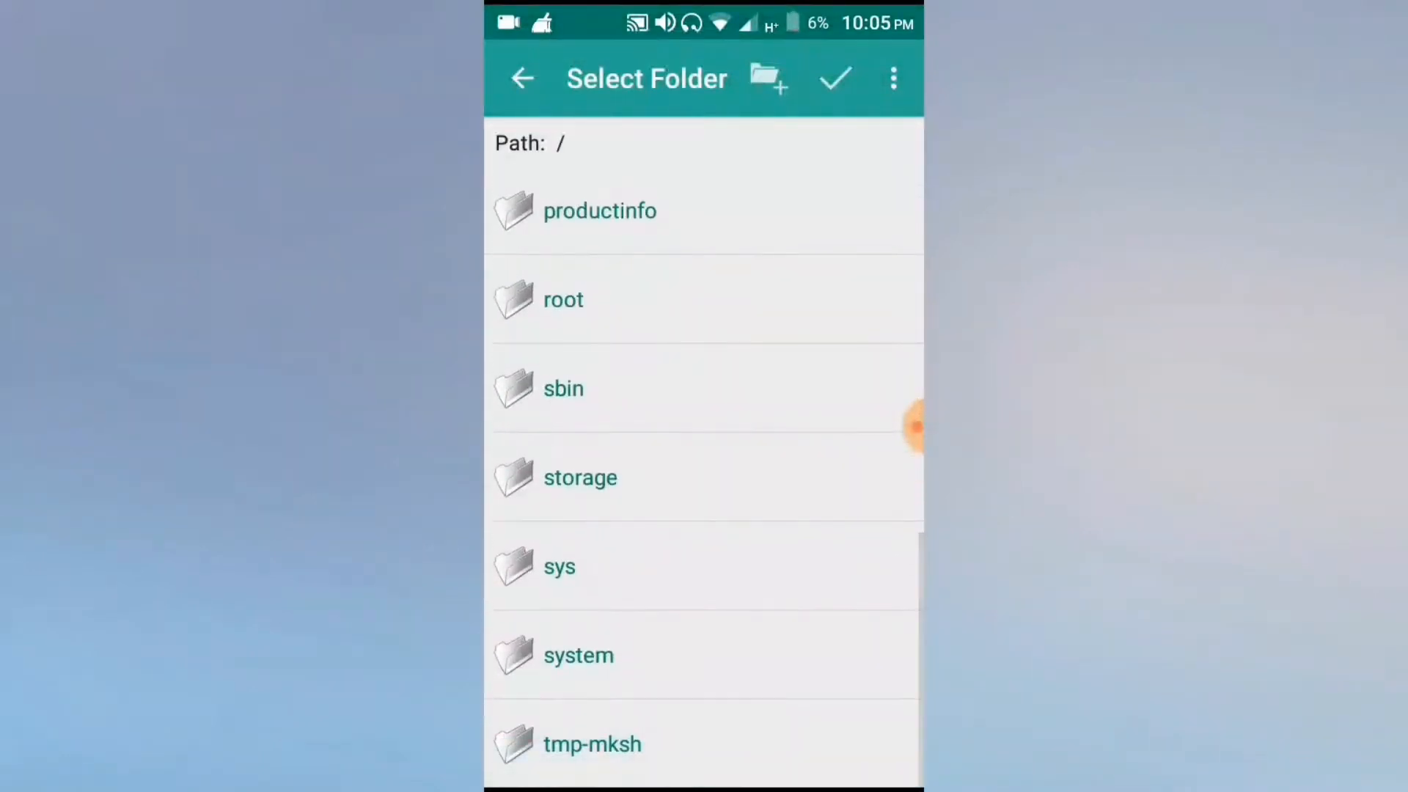
click(580, 477)
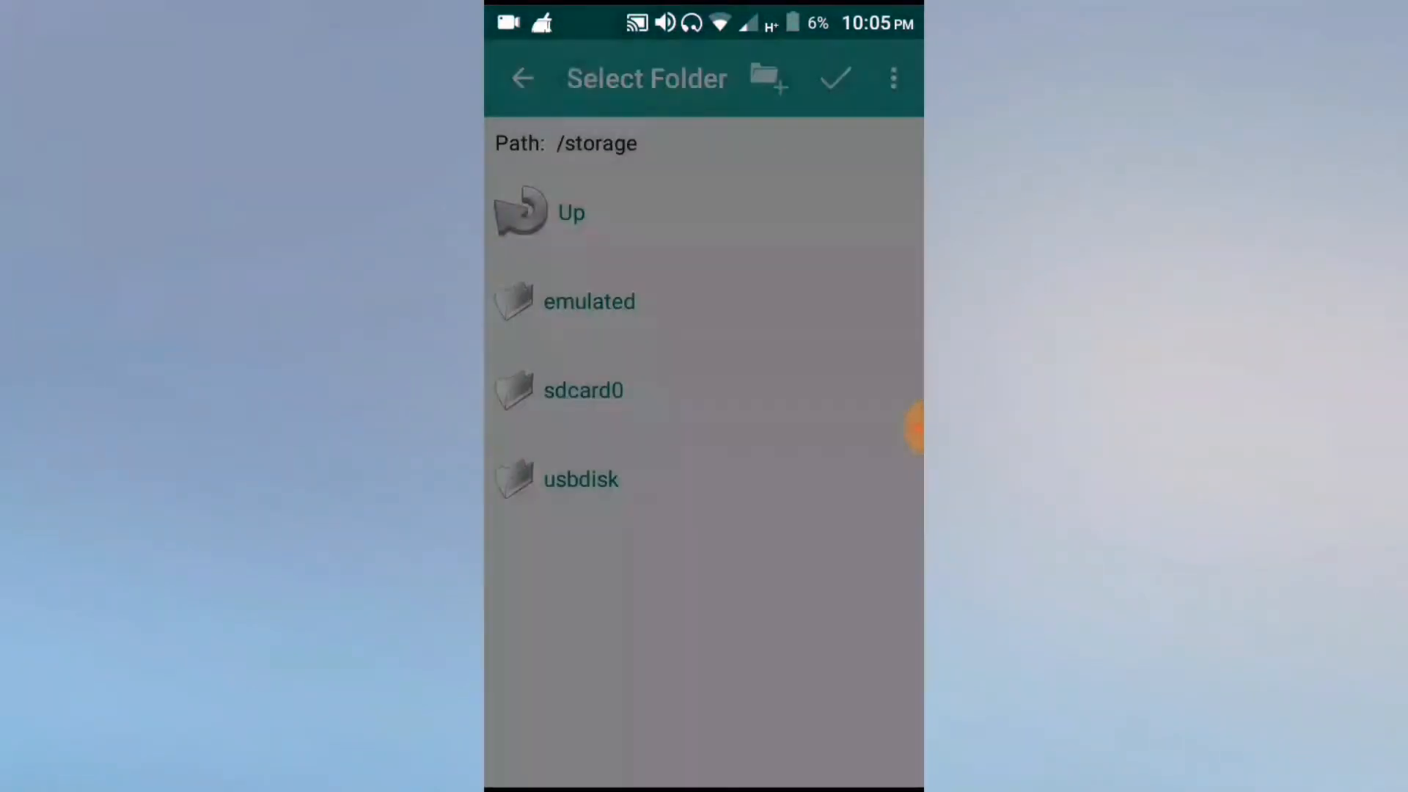
click(584, 390)
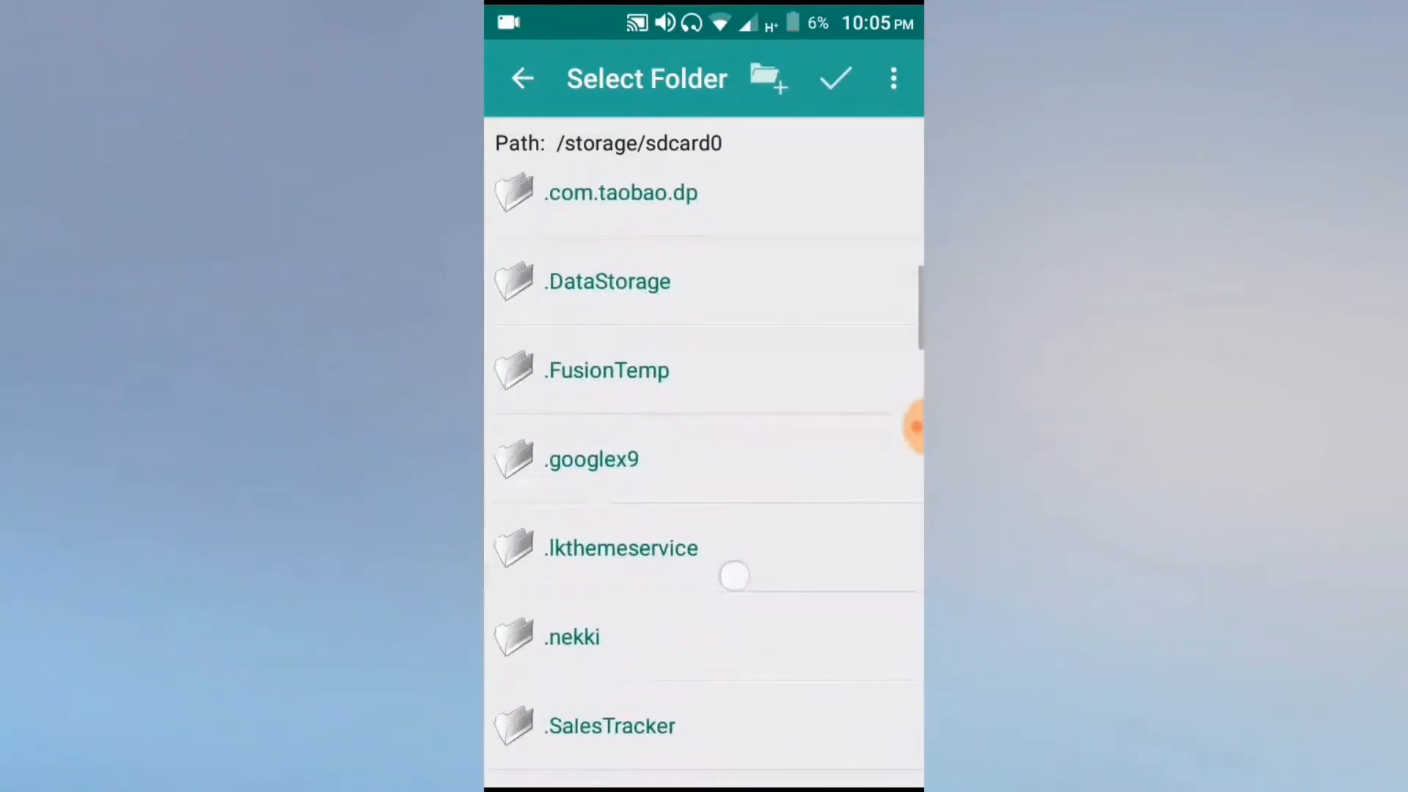
Select AM GAMES/com.rockstargames.gtasa on the SD card as the pair's source.
scroll(down, 3)
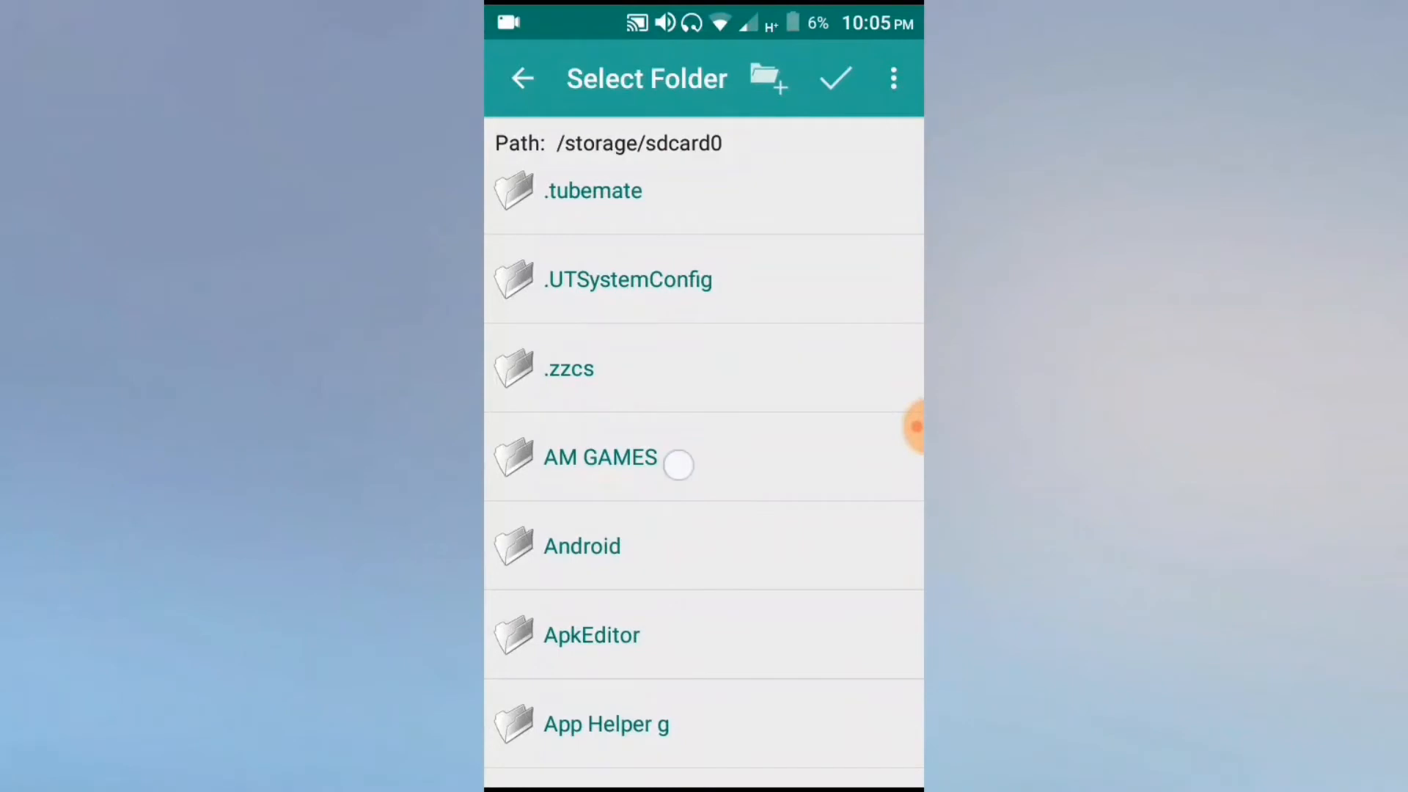
click(600, 456)
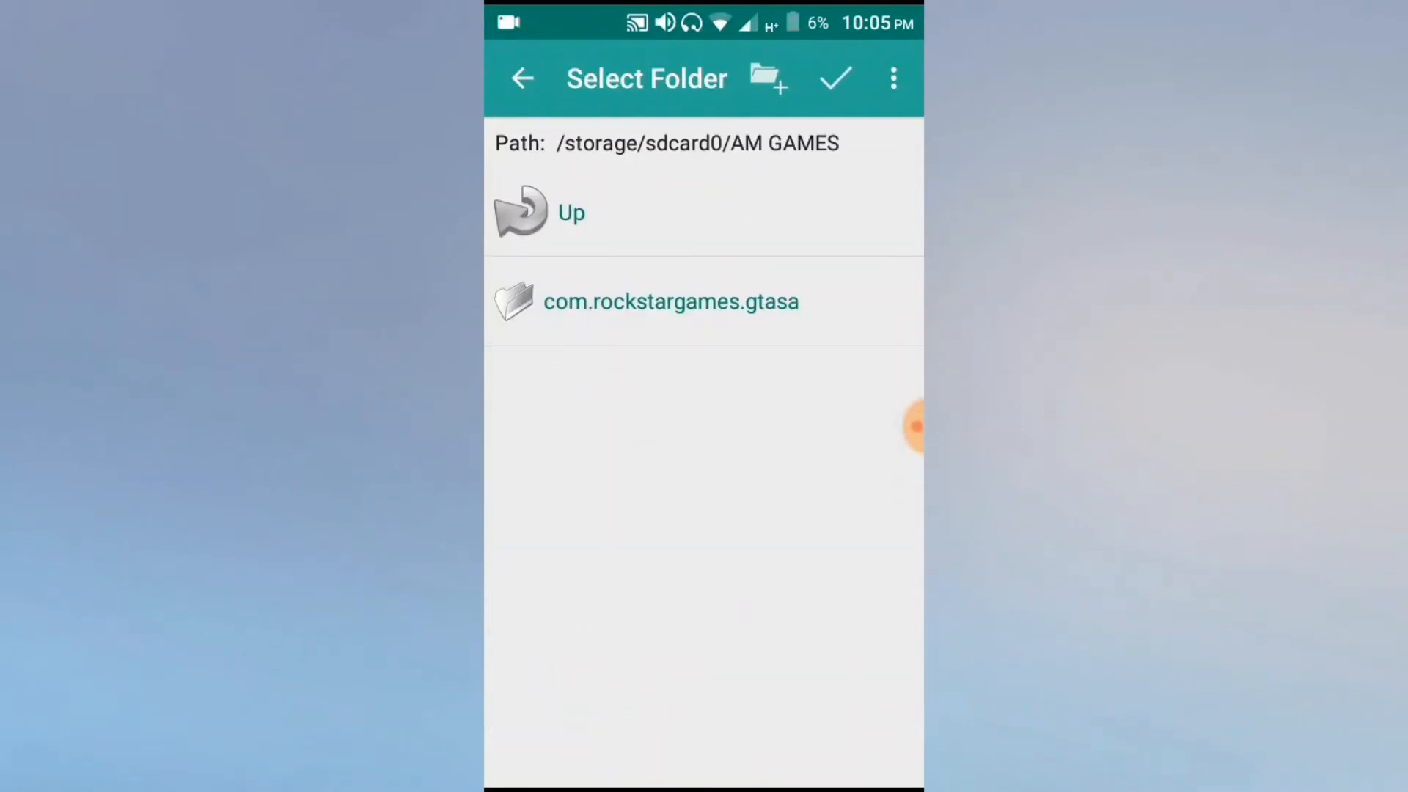
click(670, 302)
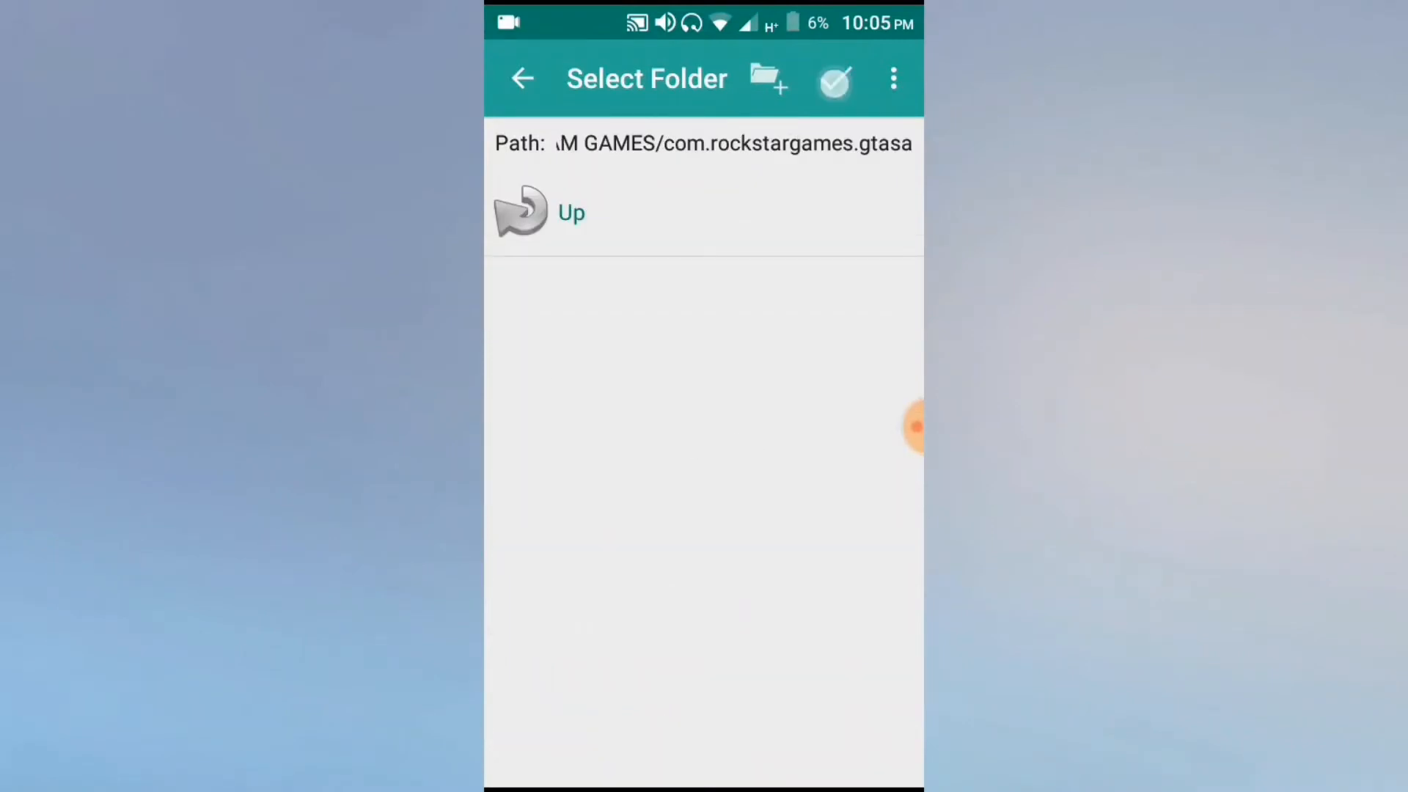
click(833, 78)
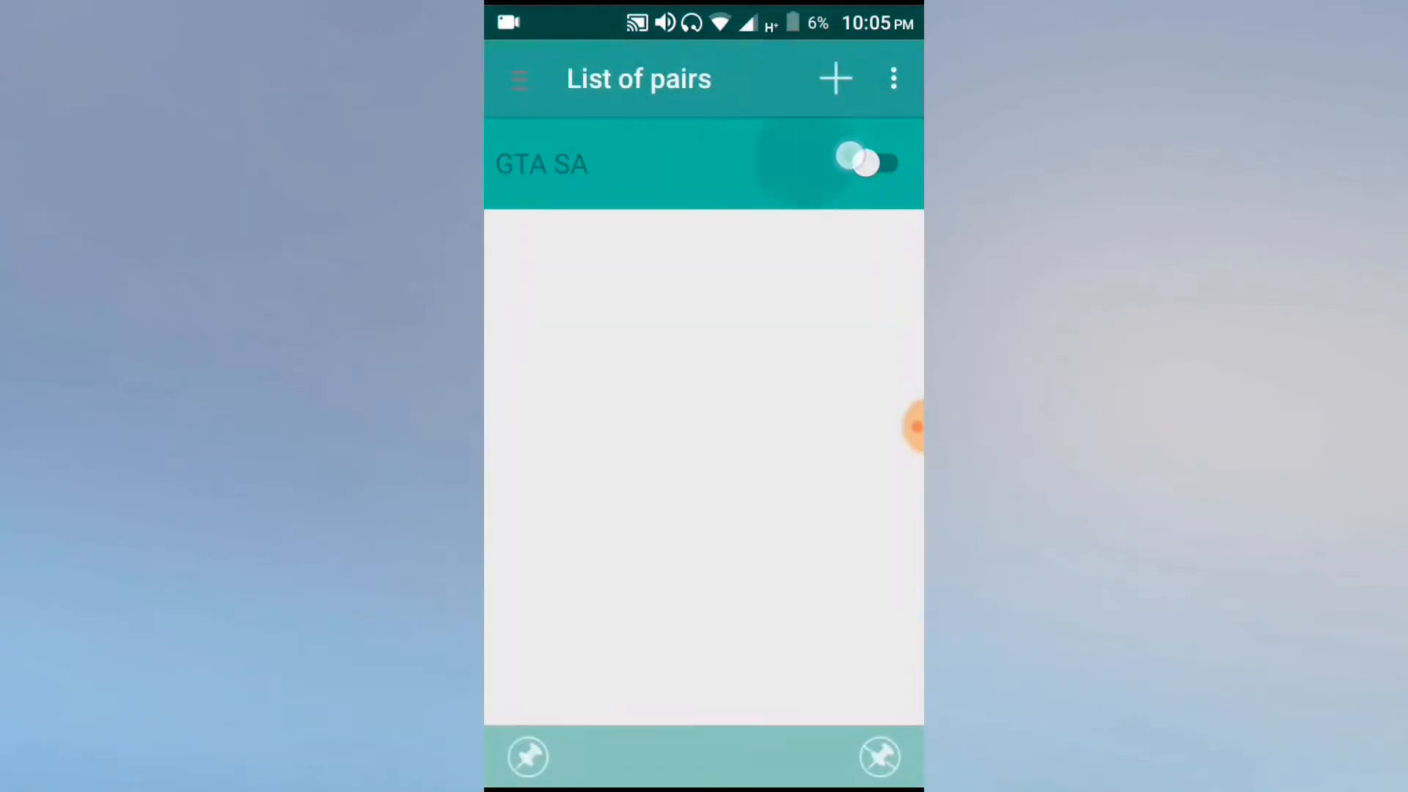
Toggle the GTA SA pair's mount switch and return to the home screen.
click(876, 163)
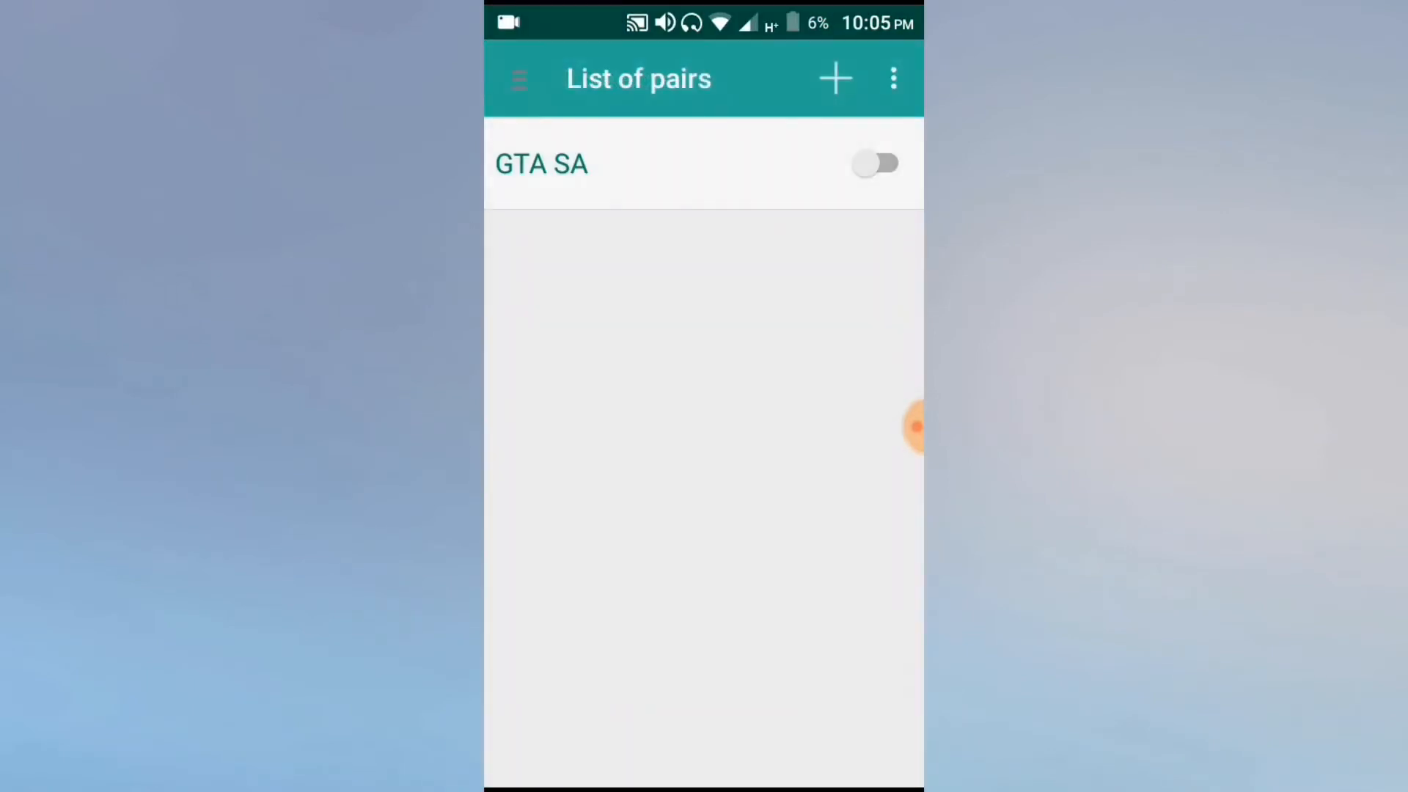
click(876, 162)
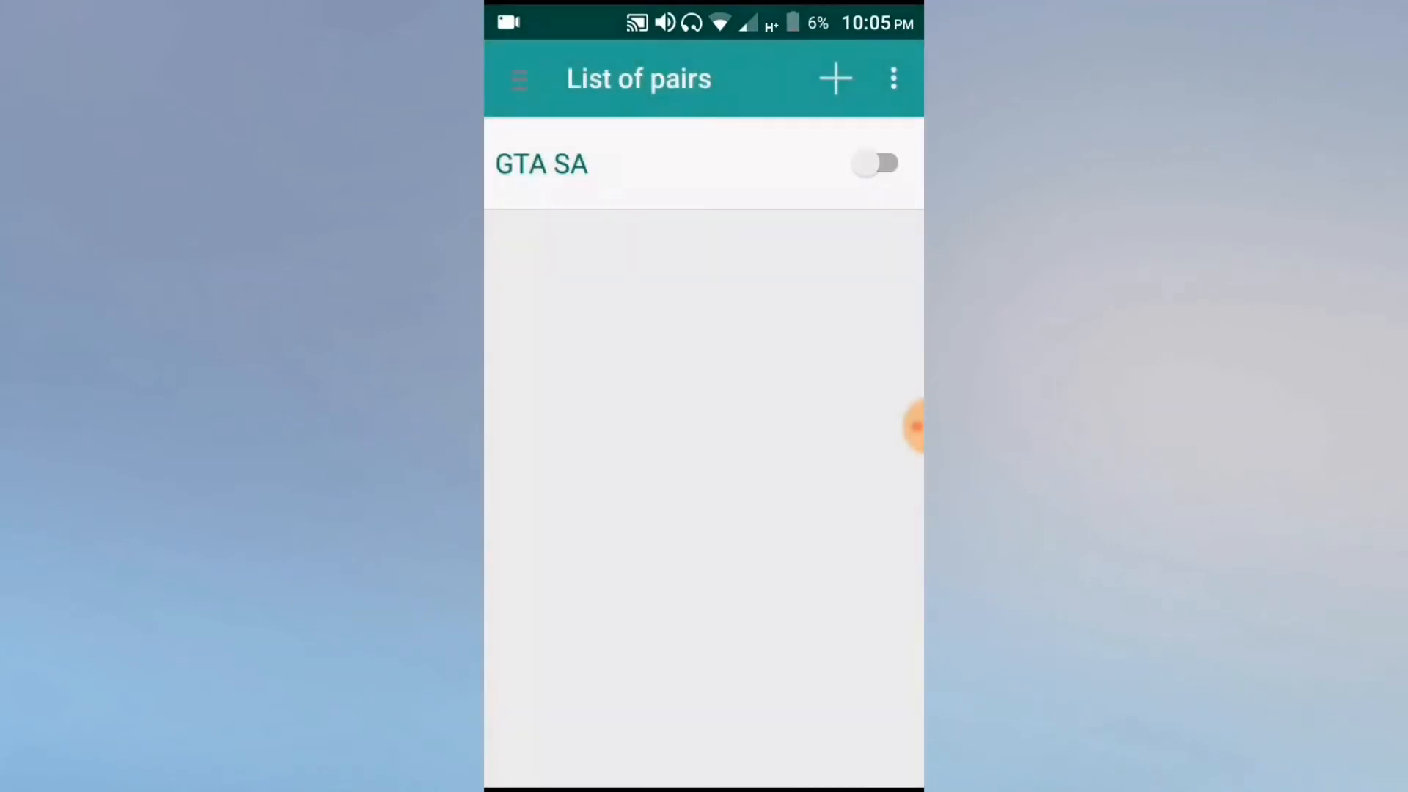
key(Home)
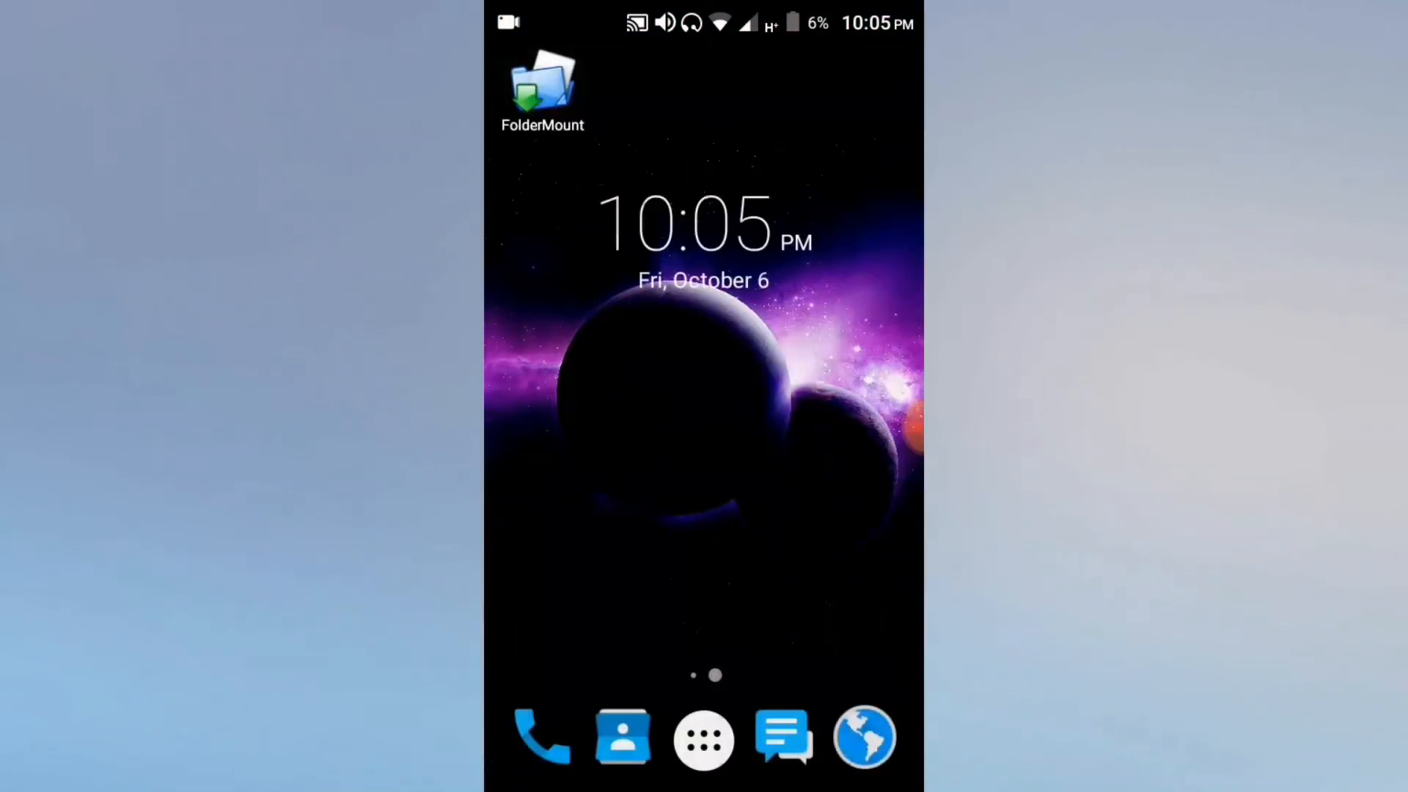
Browse the apps and launch Grand Theft Auto: San Andreas.
click(702, 737)
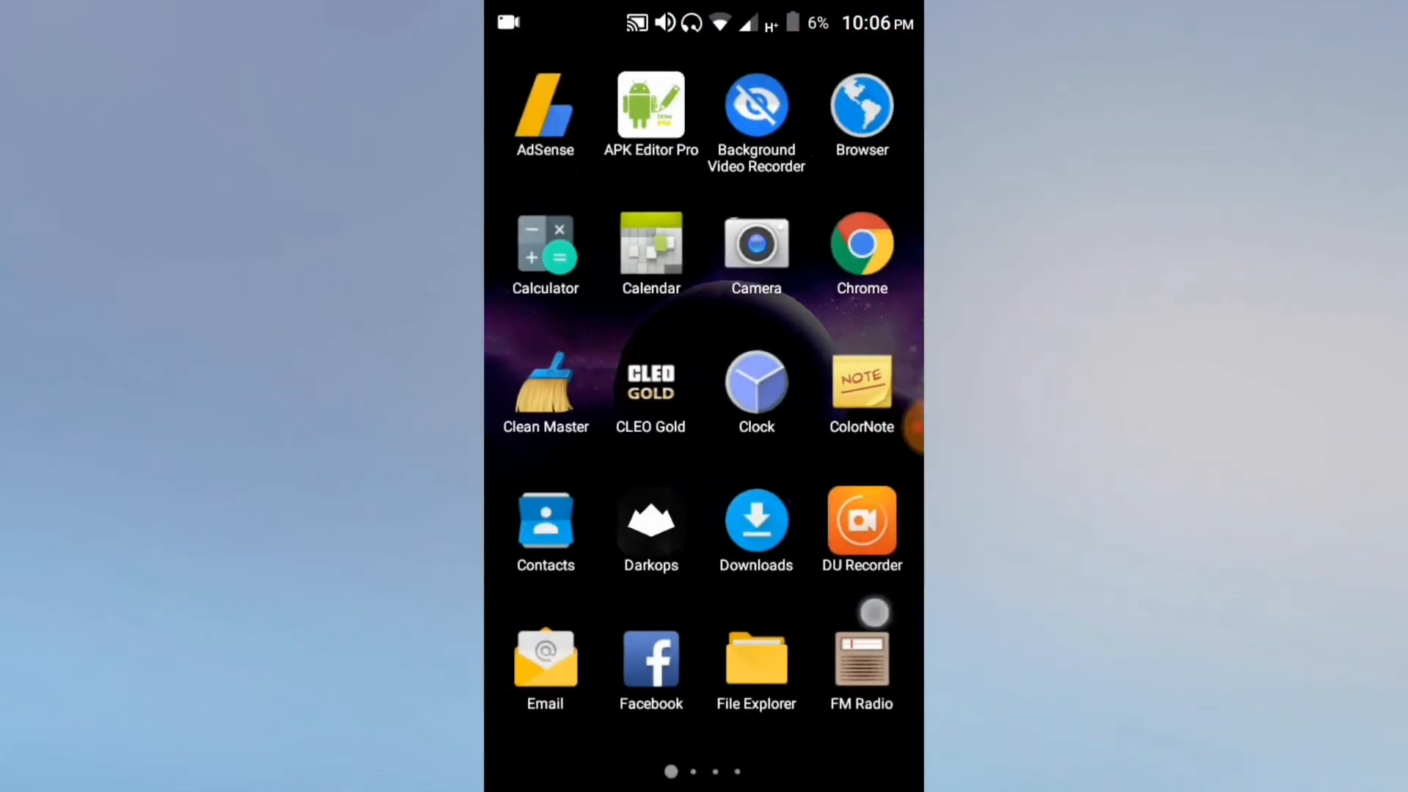
scroll(left, 3)
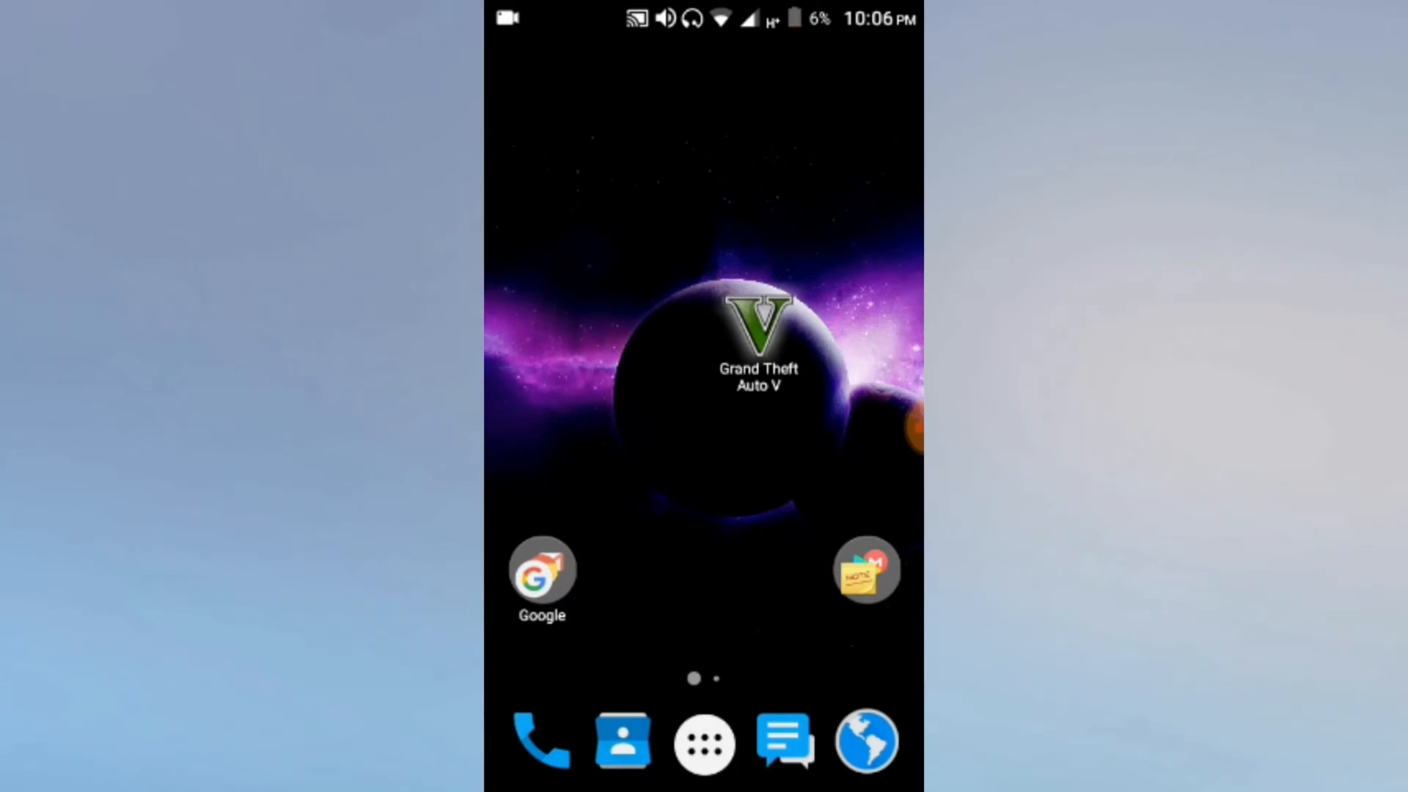
click(758, 351)
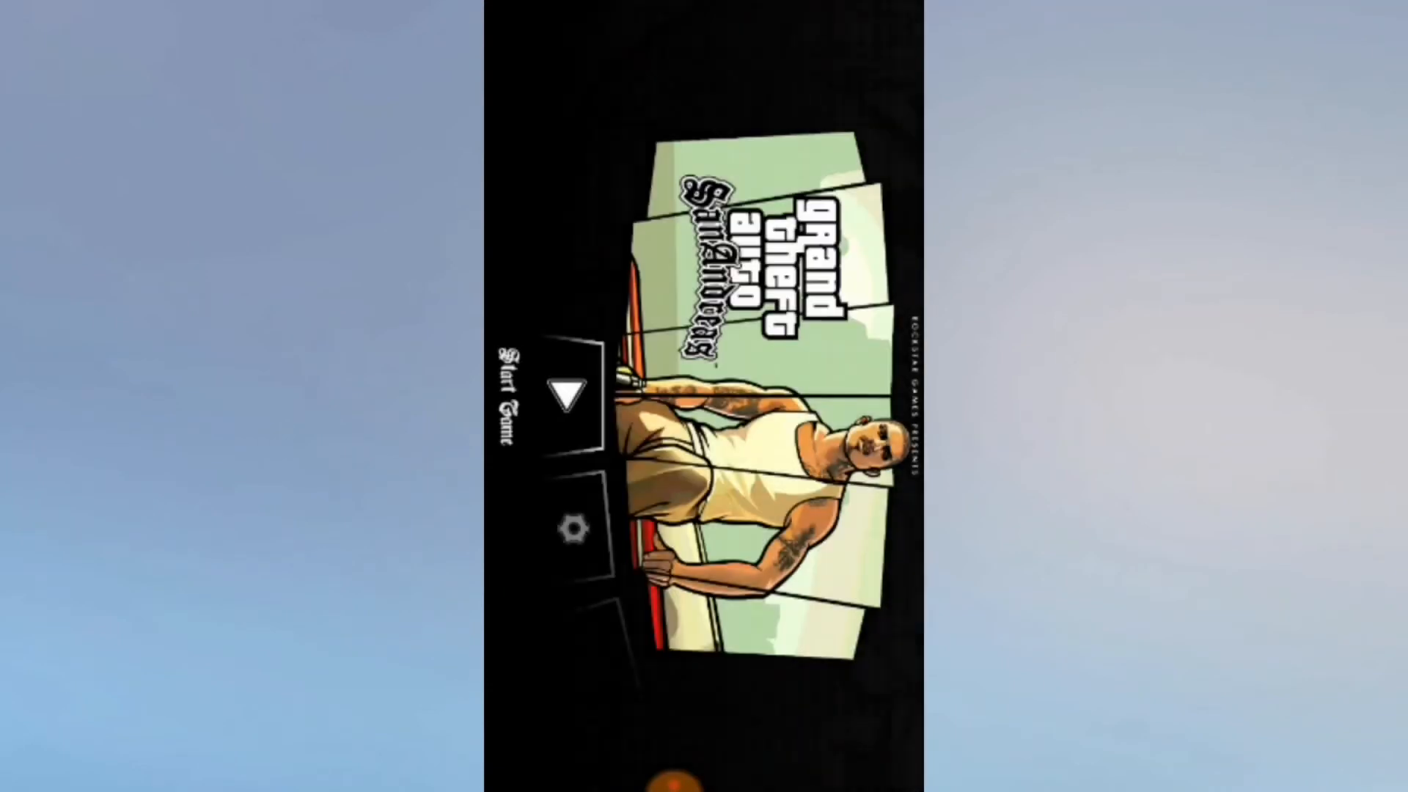
Start the game from the title screen and wait for gameplay to load.
click(566, 389)
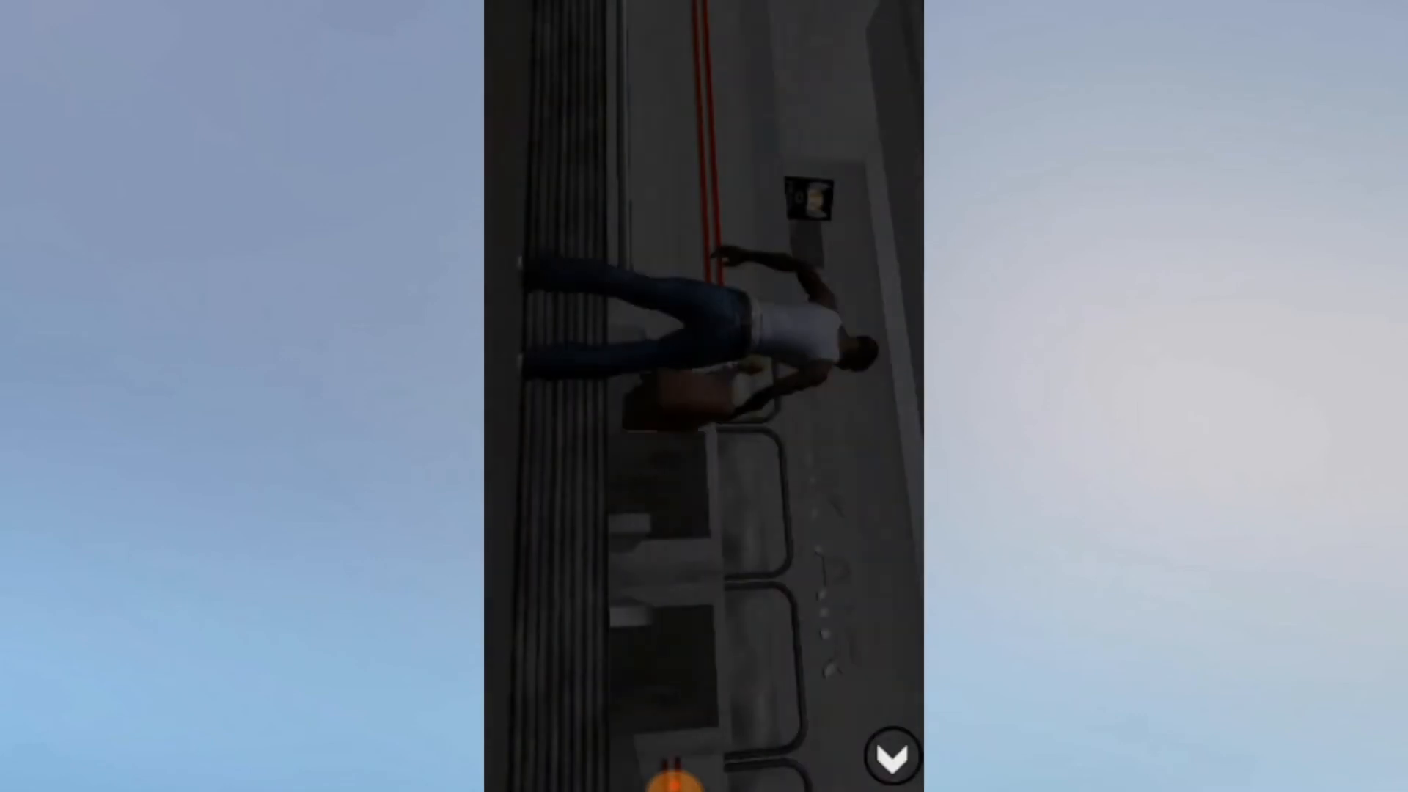